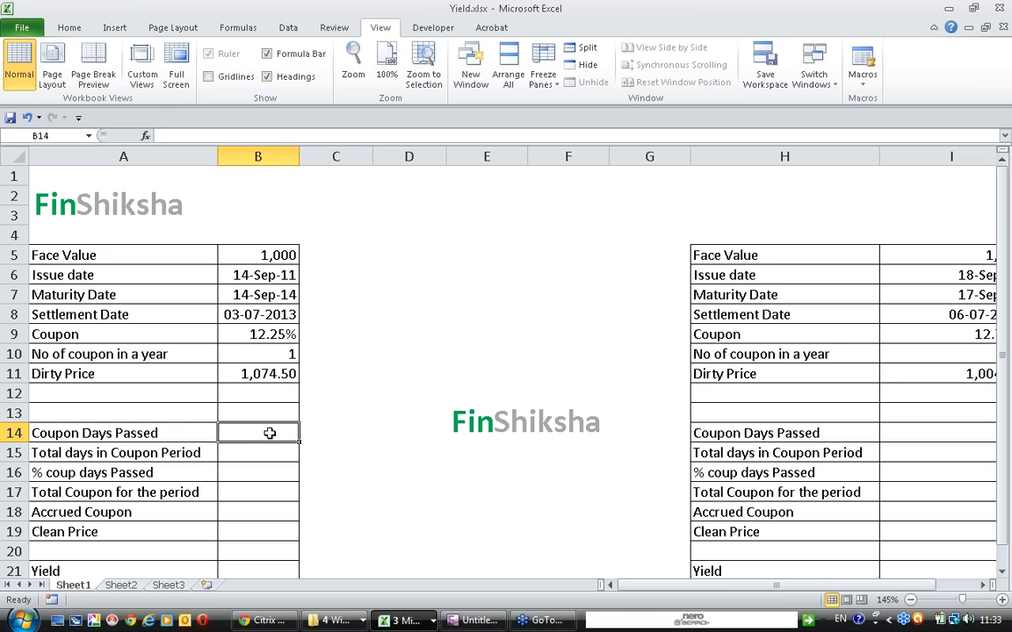
pyautogui.moveTo(179, 257)
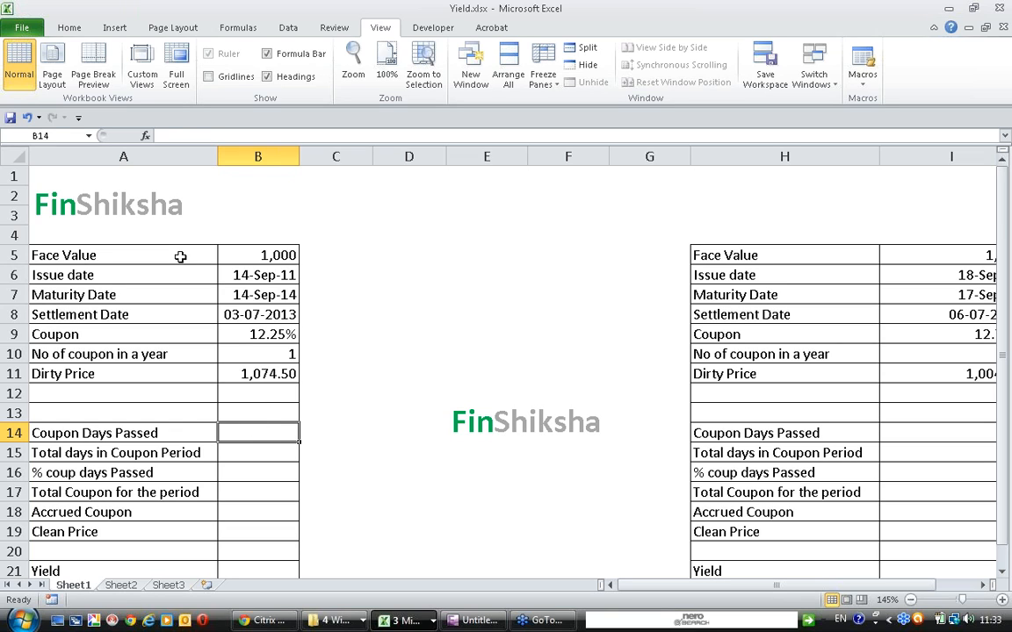
# Review the bond inputs: face value 1,000, issue, maturity and settlement dates, coupon, coupons per year and dirty price
pyautogui.click(257, 255)
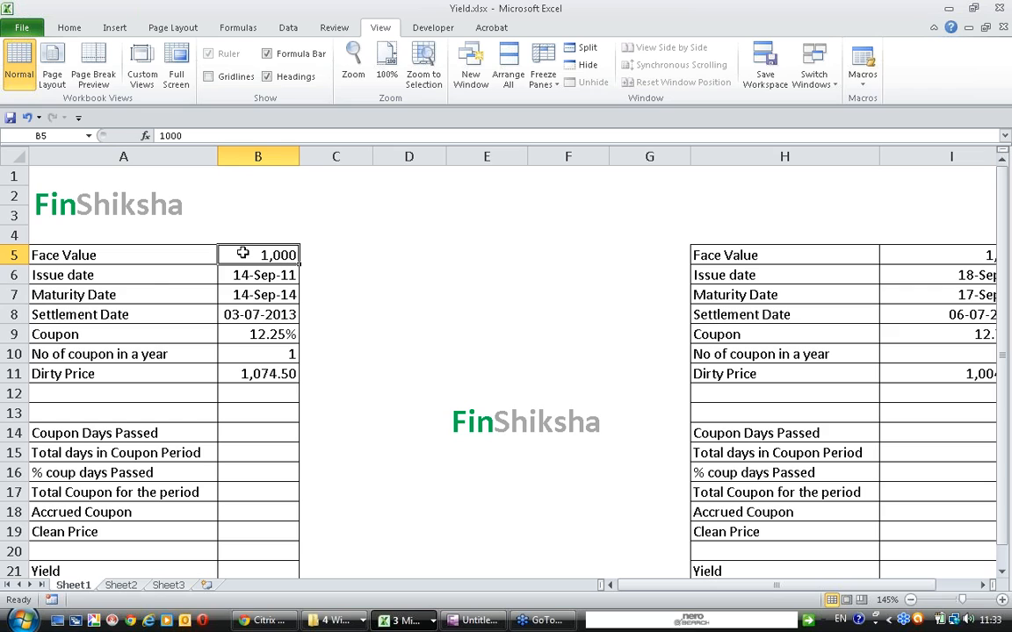
pyautogui.click(256, 274)
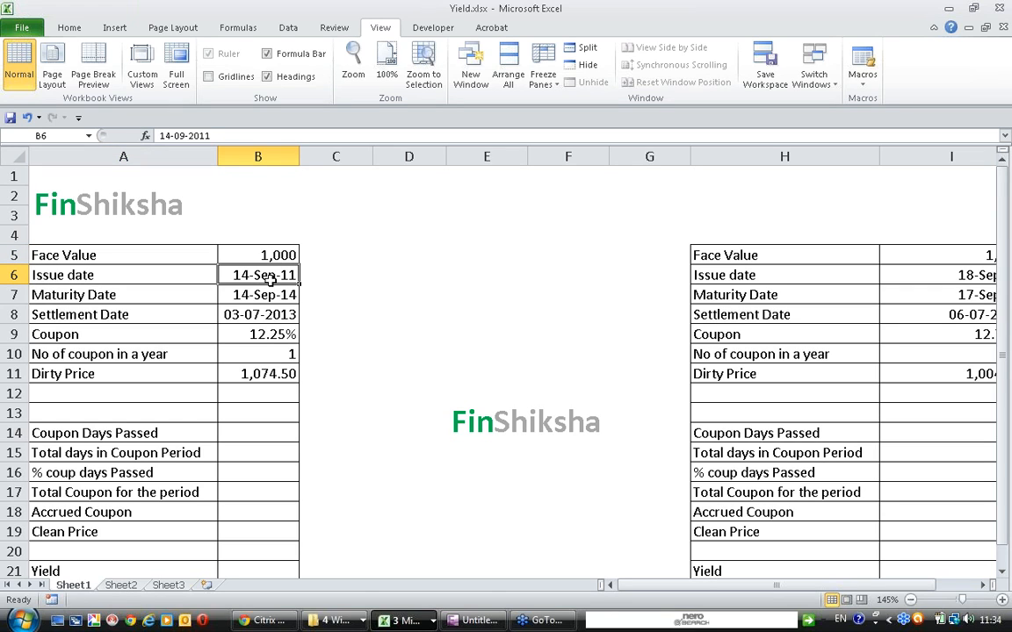
pyautogui.moveTo(175, 297)
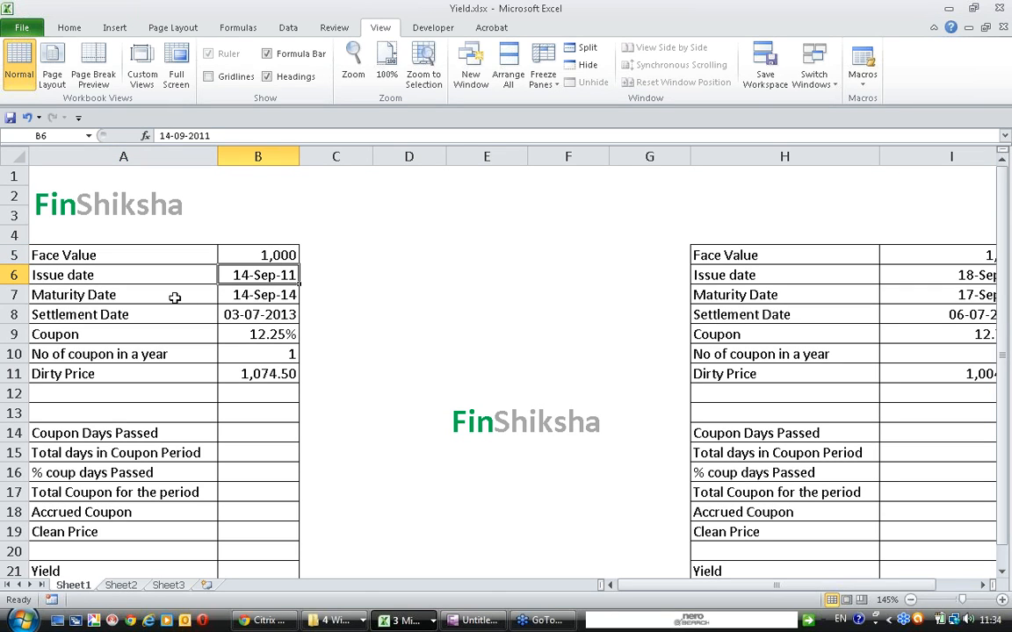
pyautogui.click(256, 295)
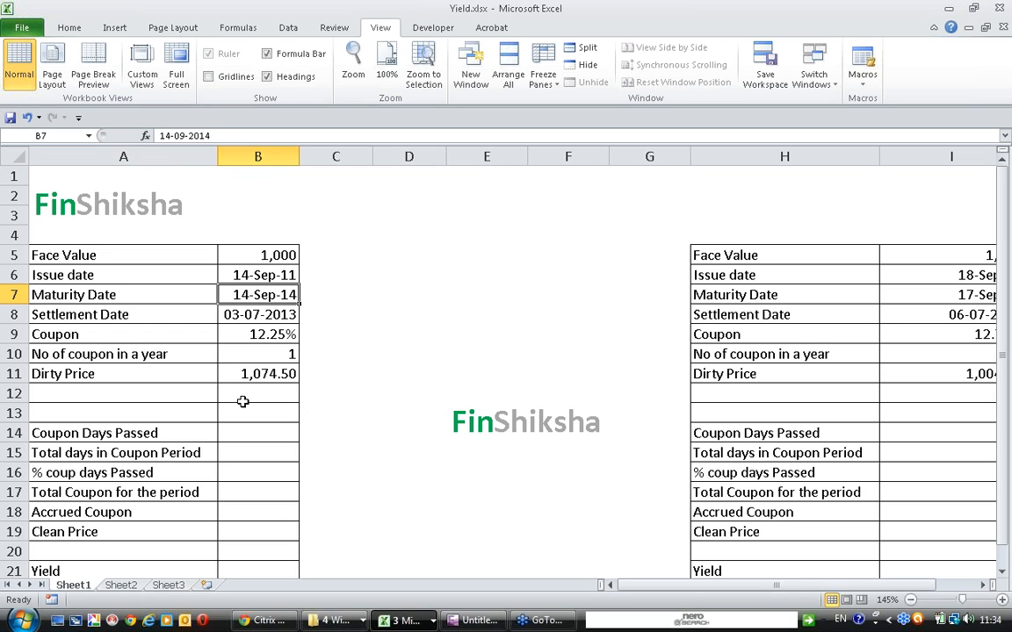
pyautogui.moveTo(109, 318)
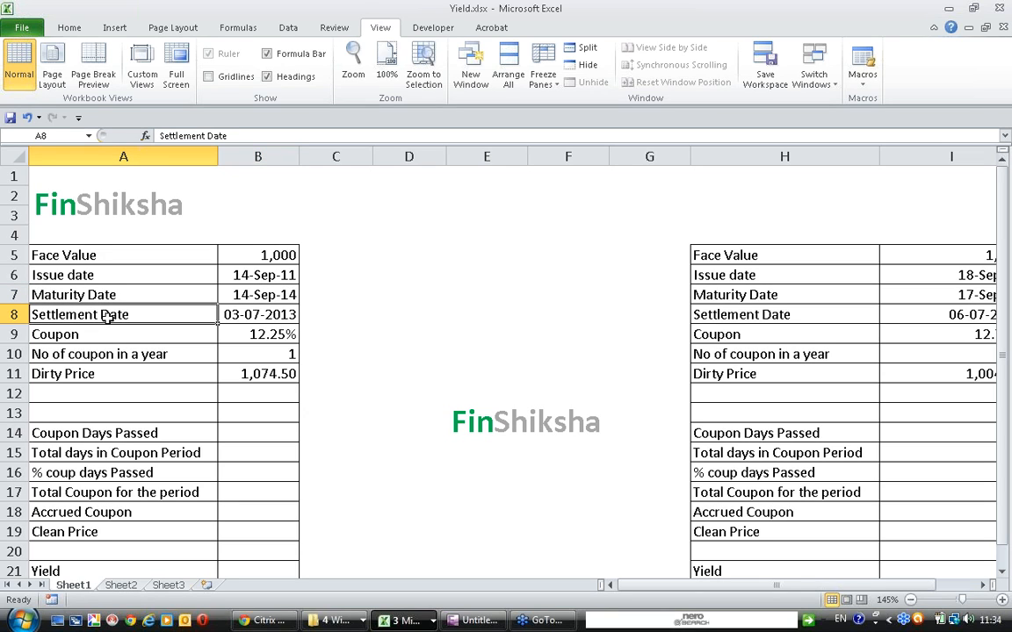
pyautogui.click(258, 313)
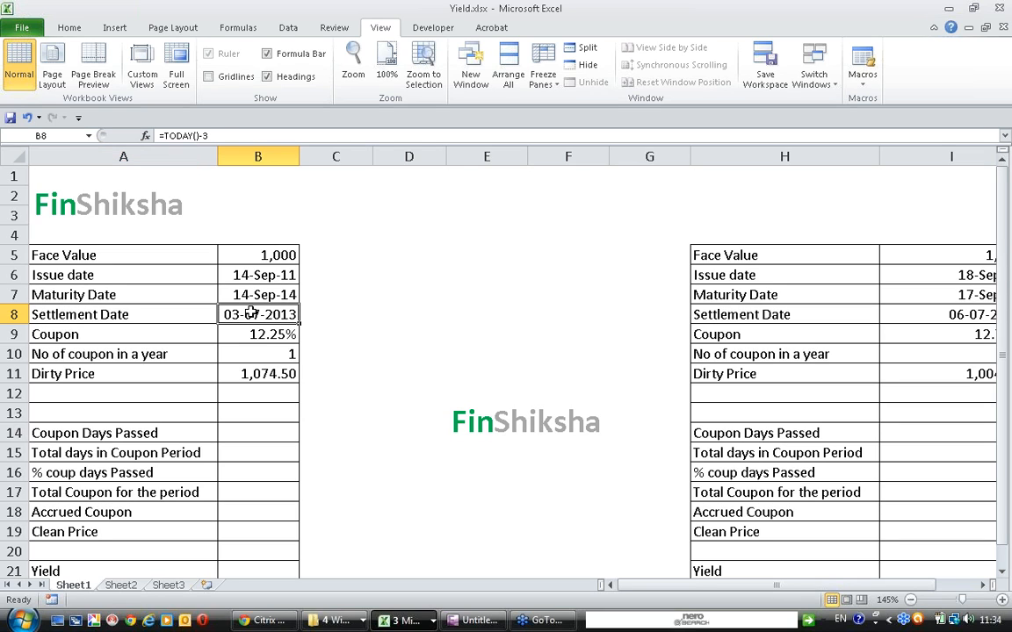
pyautogui.moveTo(263, 334)
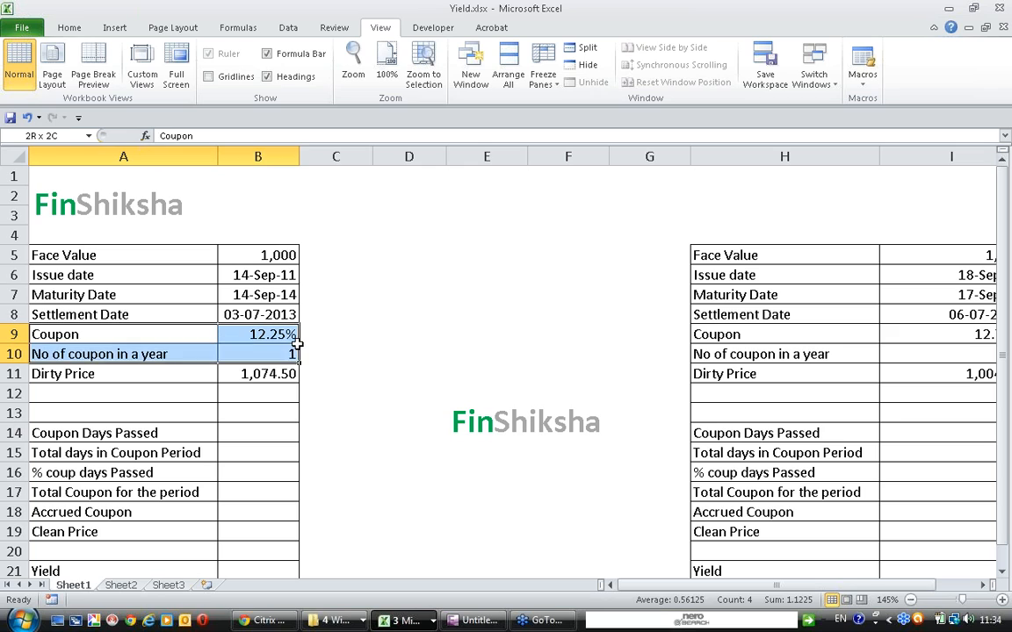
pyautogui.click(54, 334)
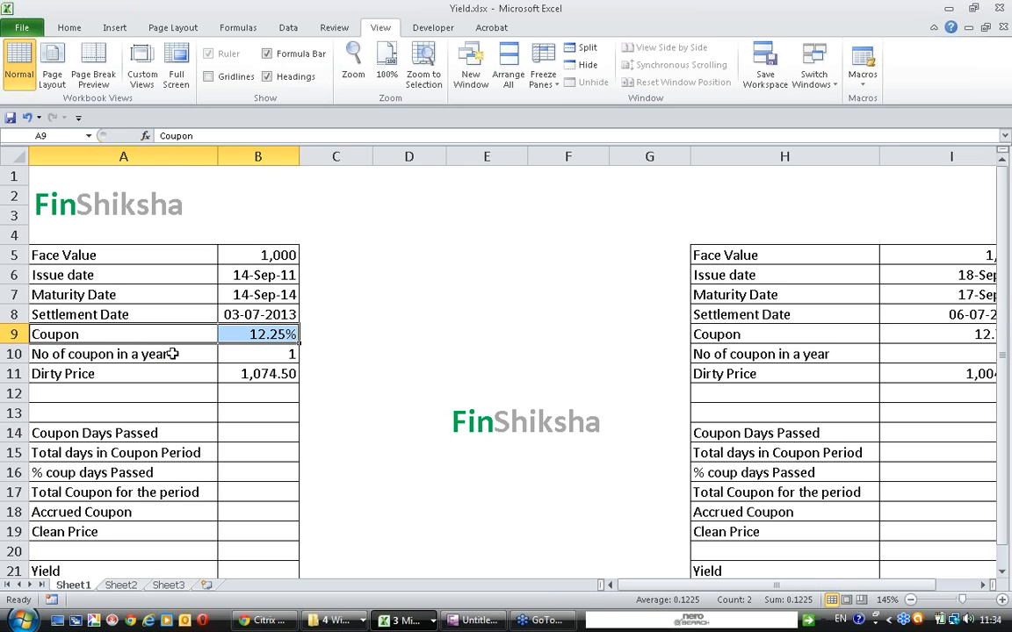
pyautogui.click(123, 355)
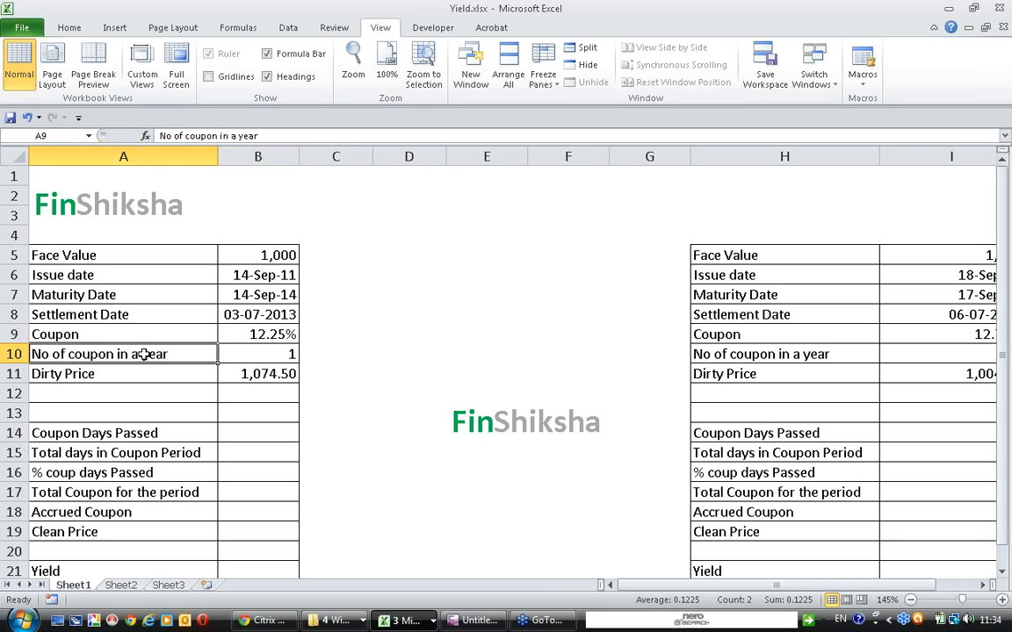
pyautogui.click(257, 353)
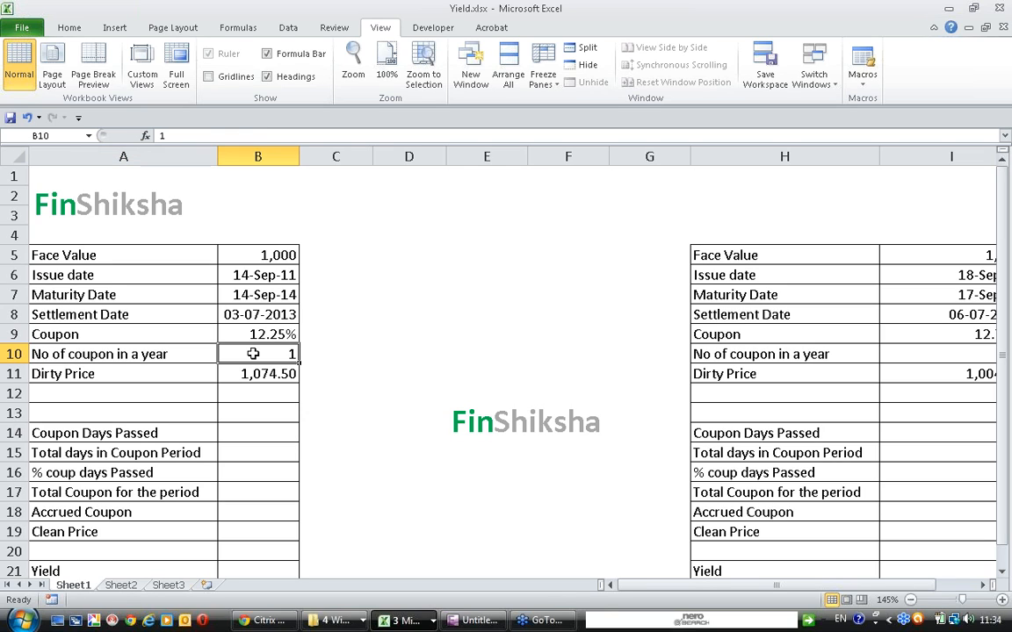
pyautogui.click(123, 372)
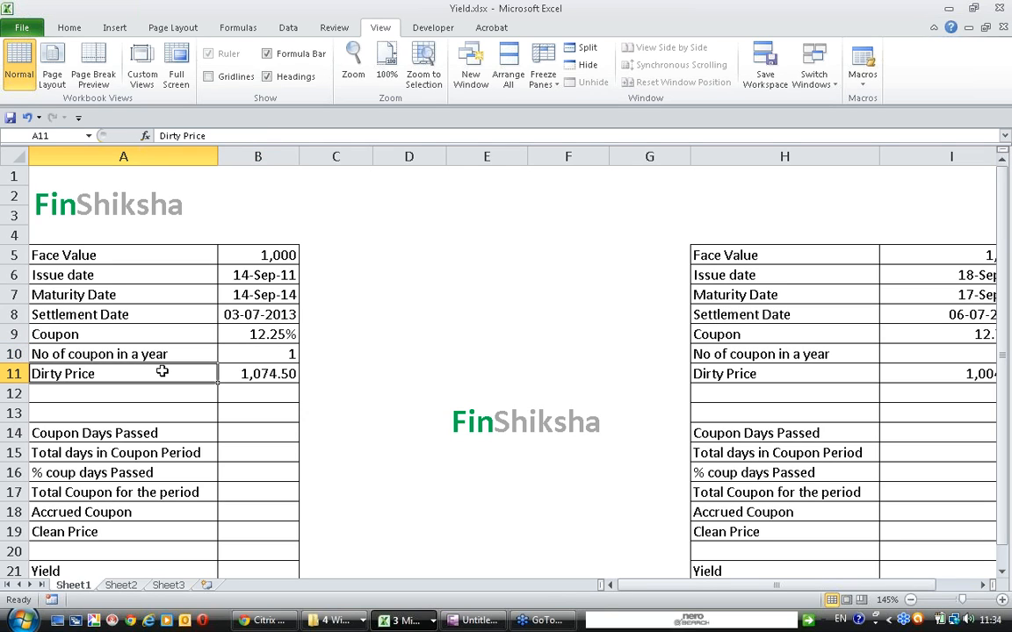
pyautogui.click(256, 372)
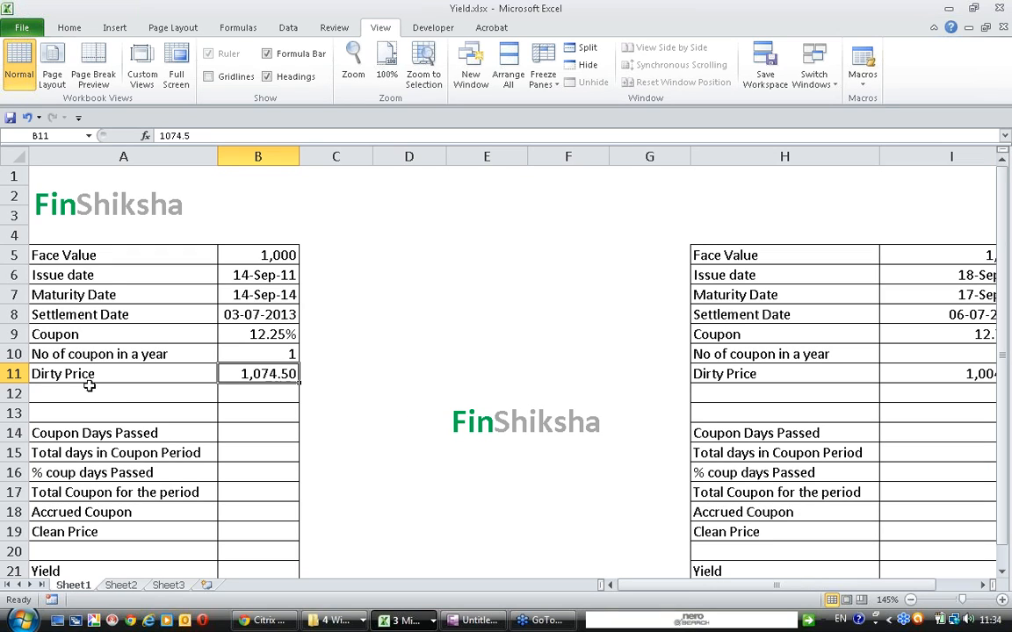
pyautogui.moveTo(88, 374)
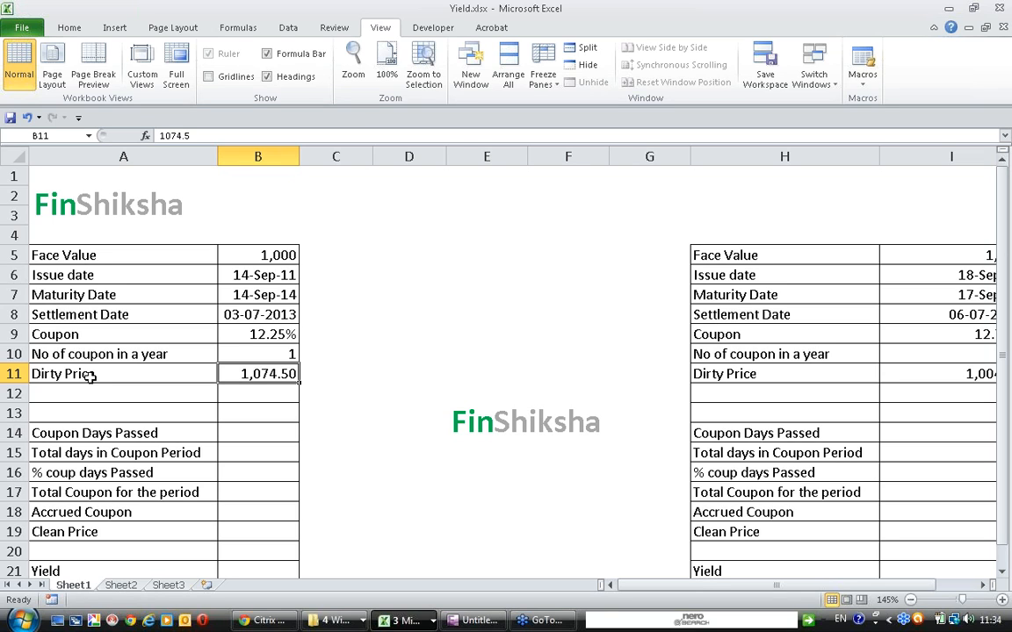
pyautogui.moveTo(233, 439)
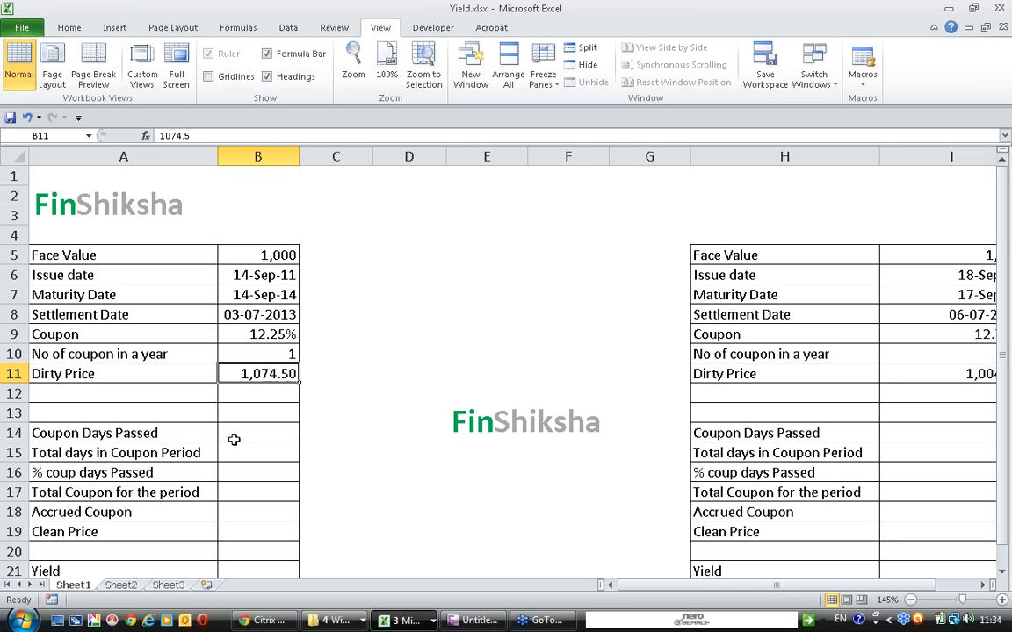
pyautogui.moveTo(299, 390)
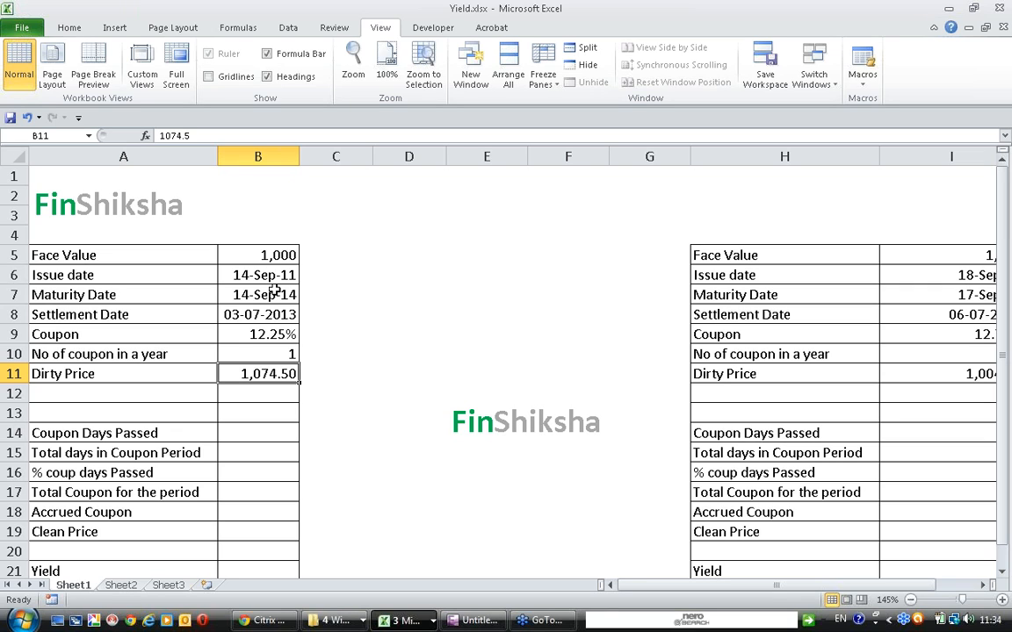
pyautogui.moveTo(277, 279)
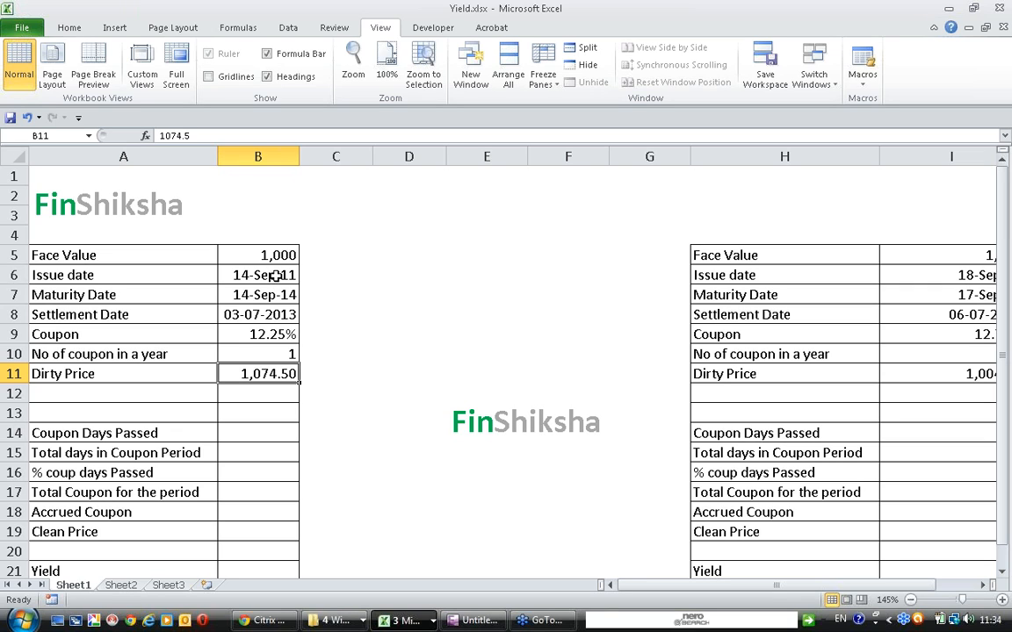
pyautogui.moveTo(281, 290)
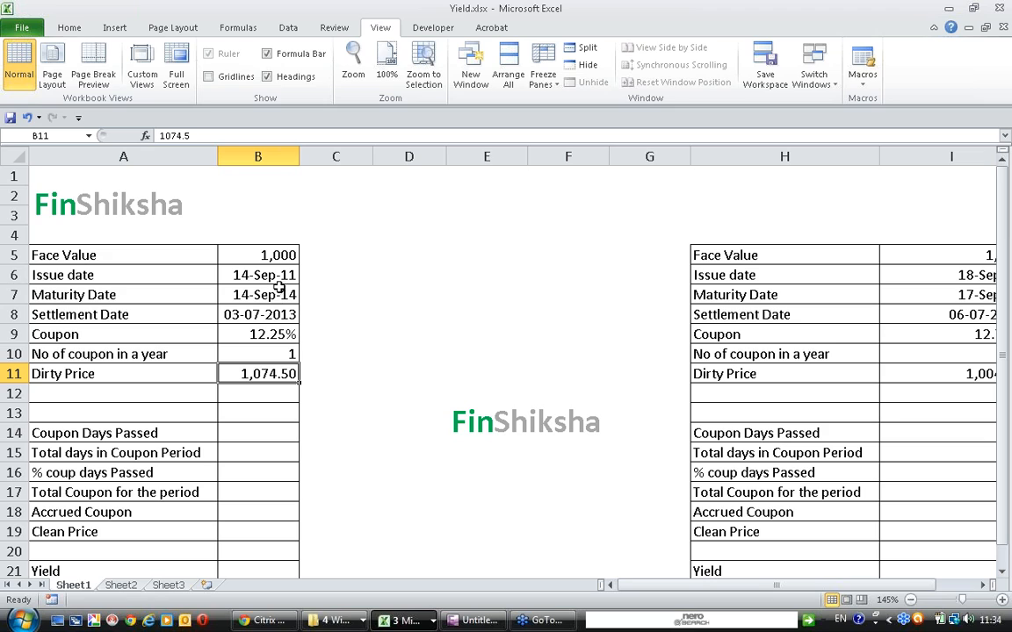
pyautogui.moveTo(306, 283)
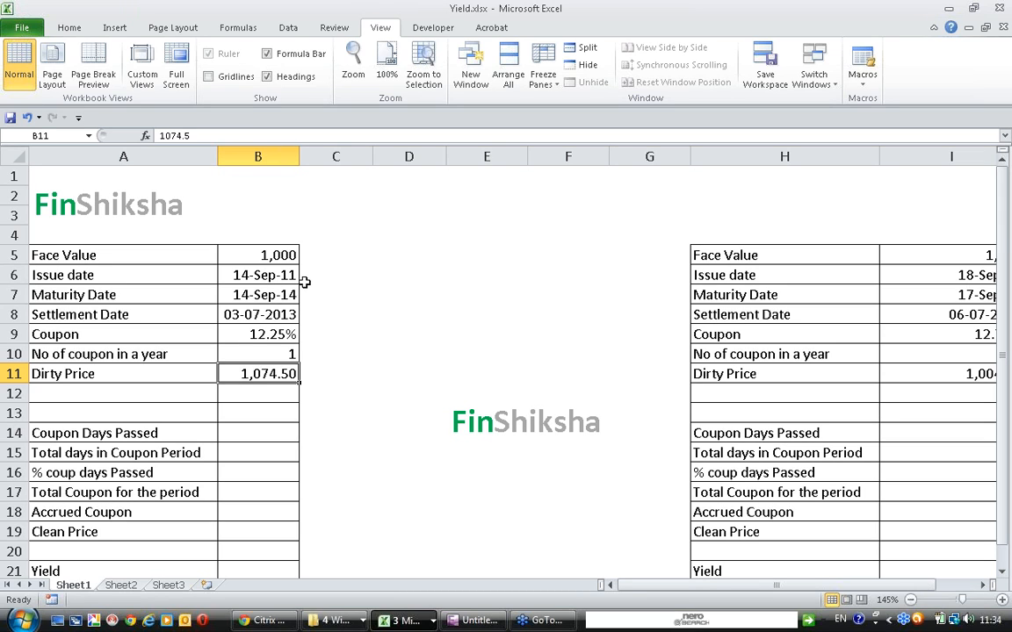
pyautogui.moveTo(302, 275)
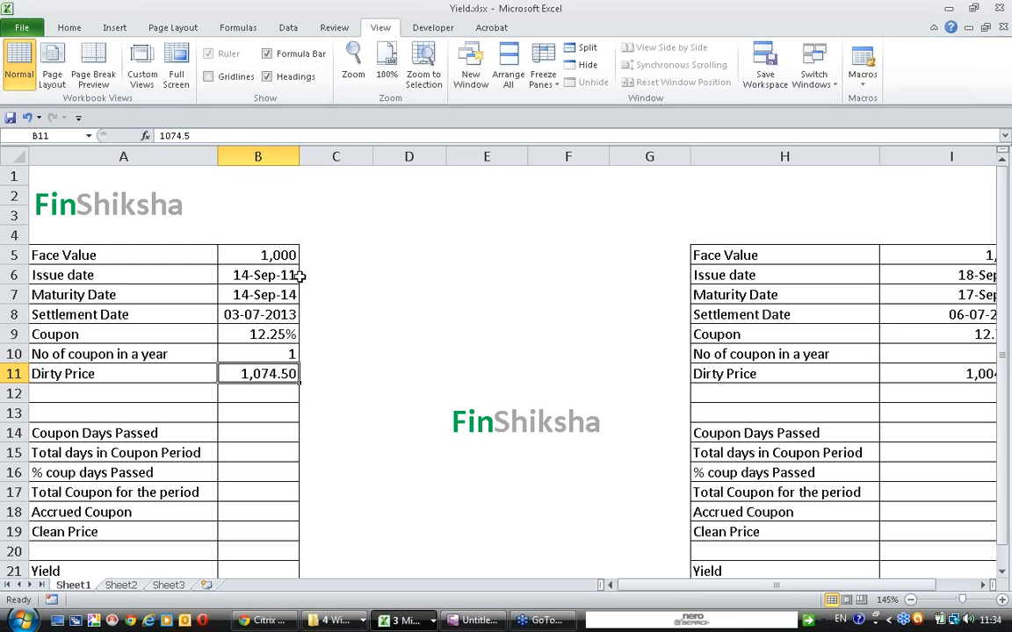
pyautogui.moveTo(274, 278)
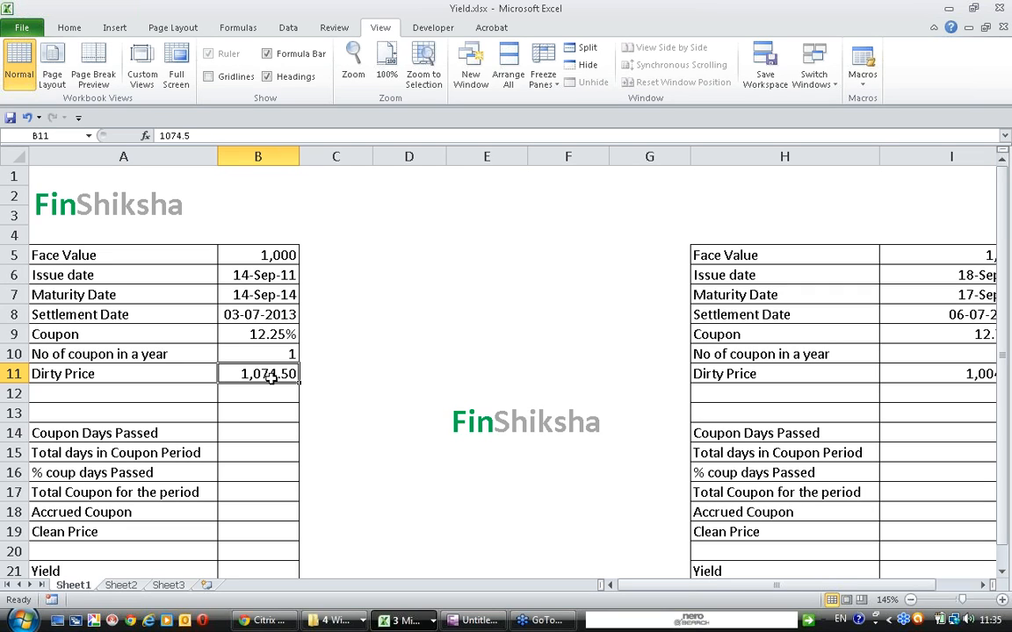
# Label the dirty price 1,074.50 as 'Bond + Accrued Interest' in the cell beside it
pyautogui.click(335, 373)
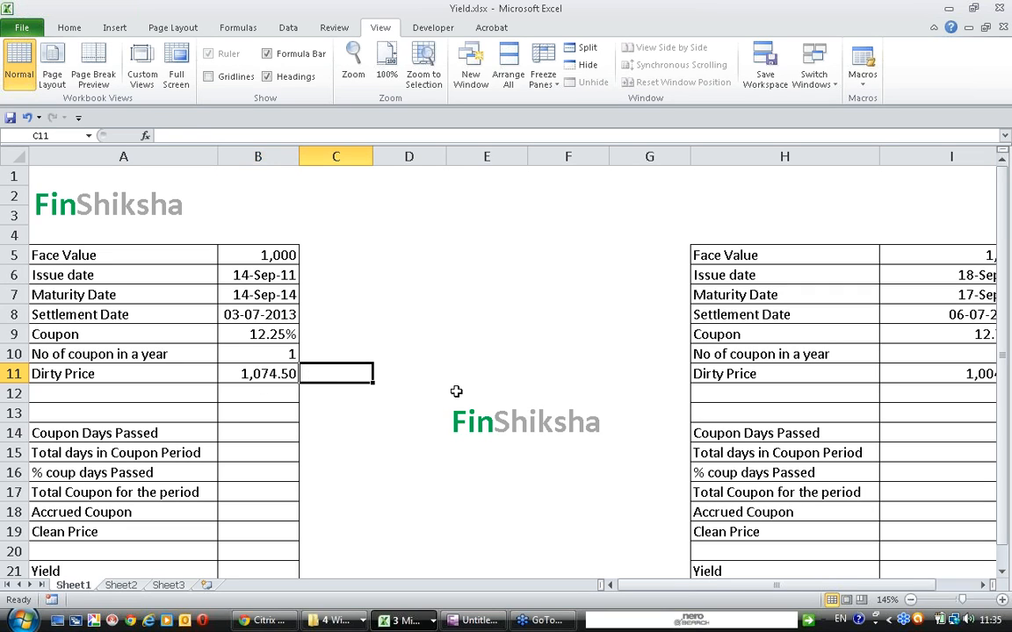
pyautogui.write('Bonds Price')
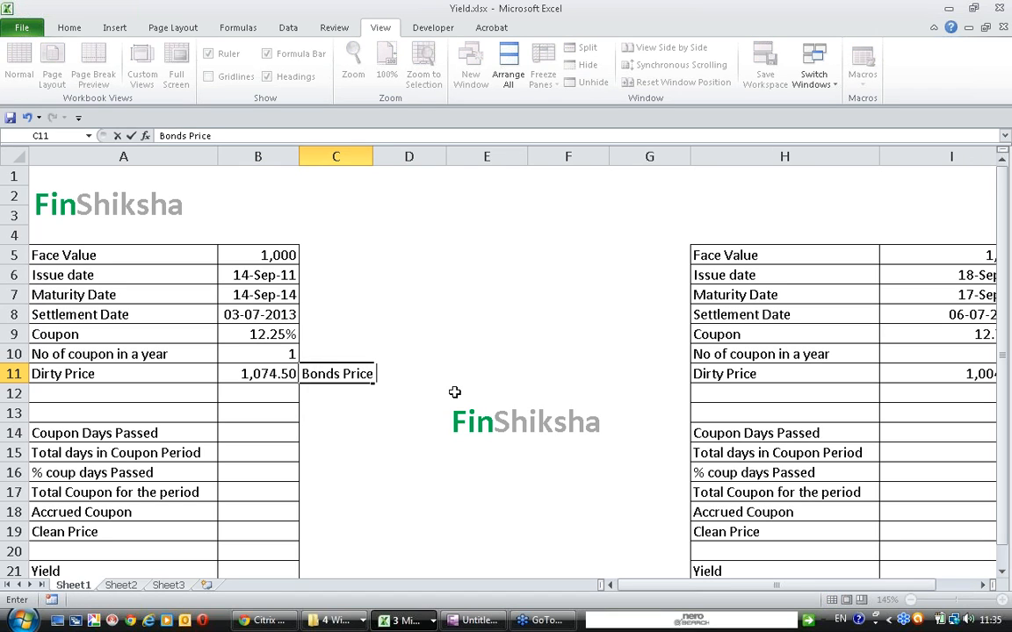
pyautogui.write('+ Accrued')
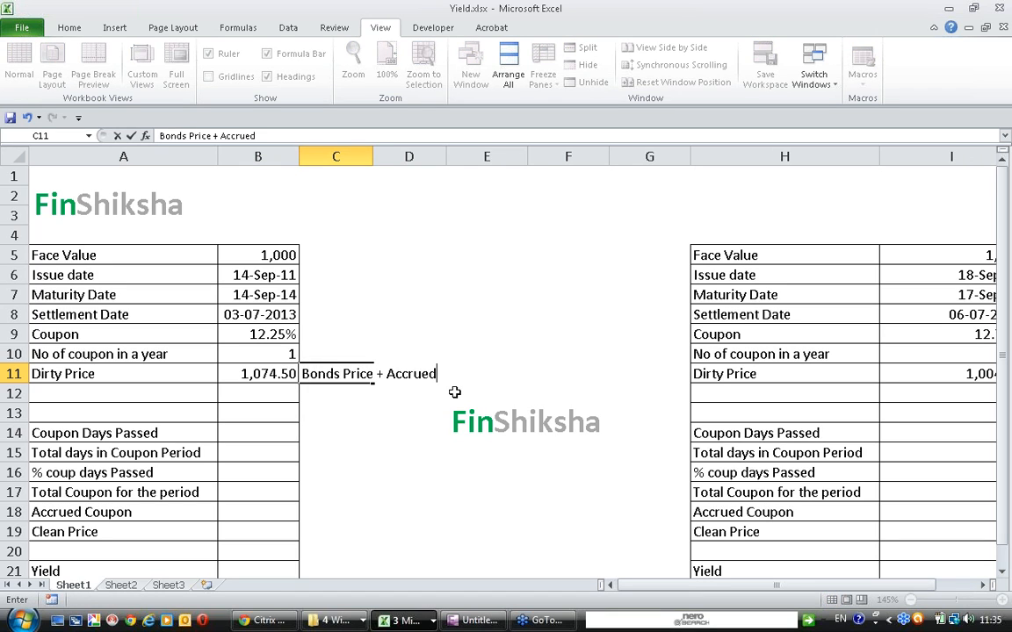
pyautogui.write('Interest')
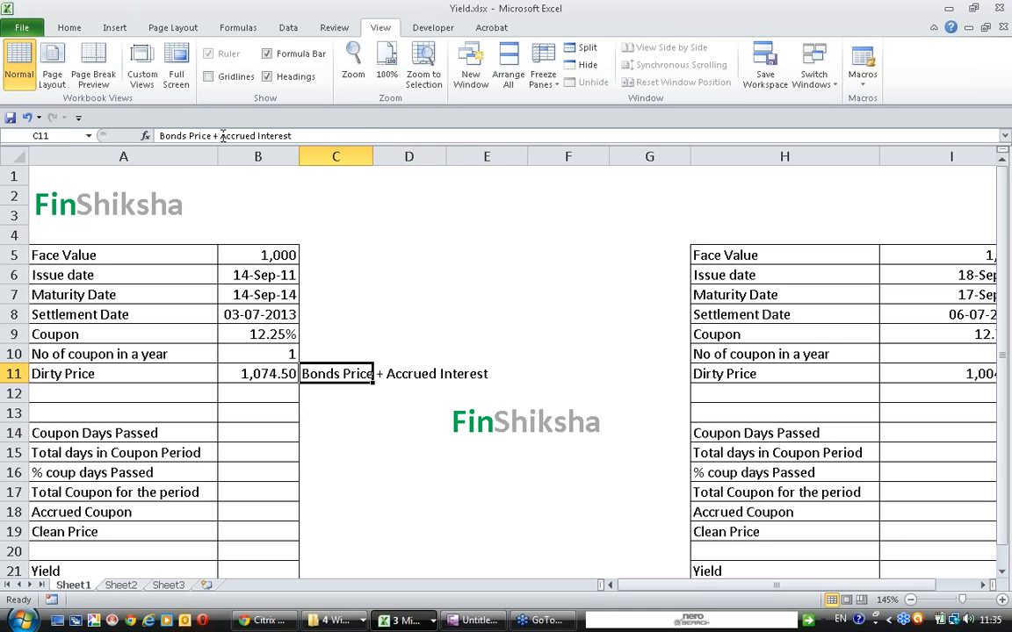
pyautogui.moveTo(195, 372)
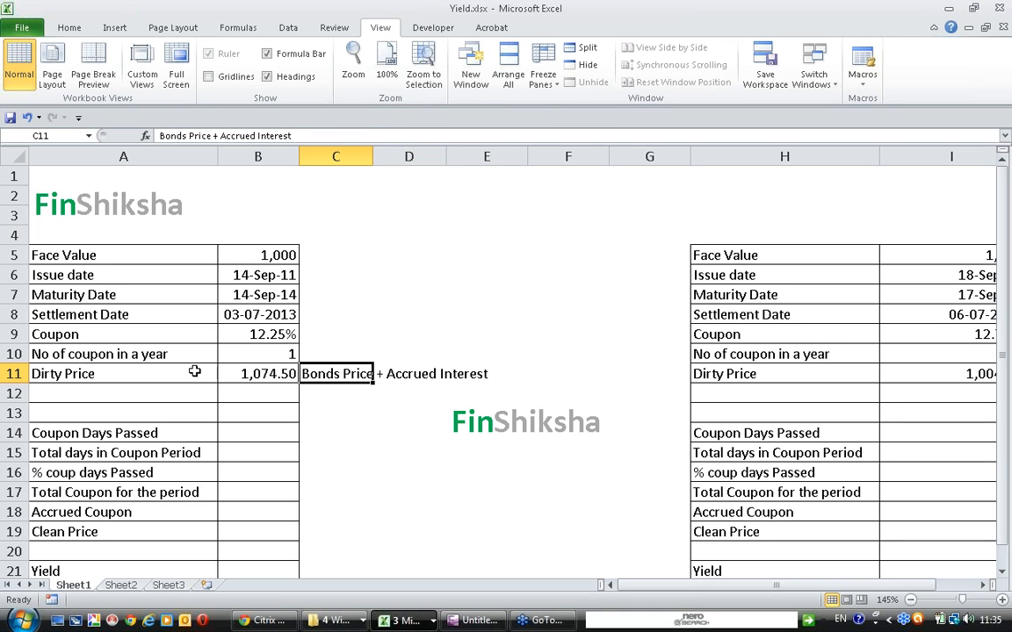
pyautogui.click(123, 372)
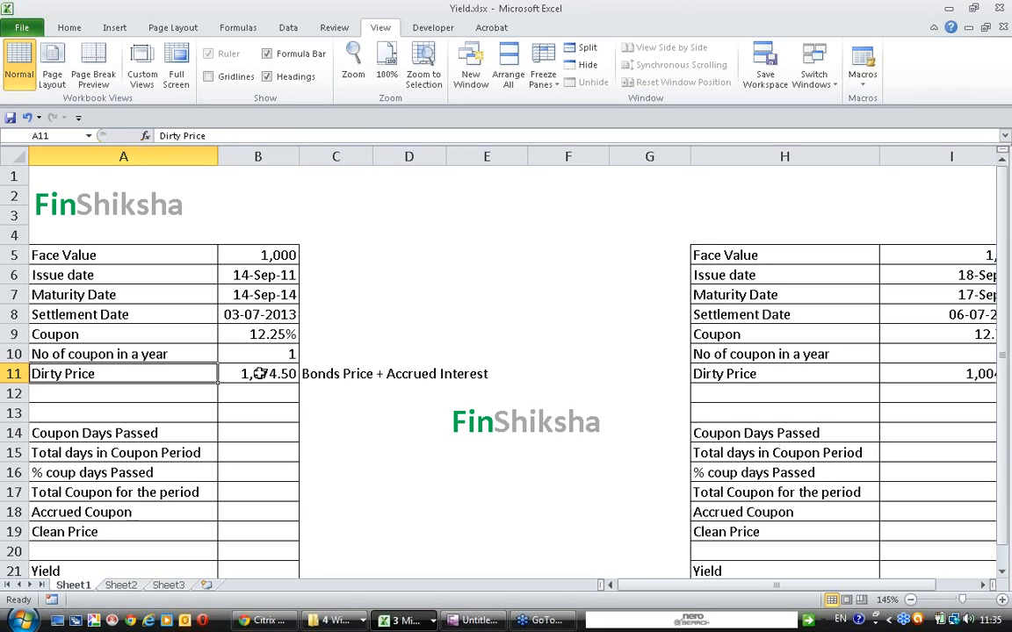
pyautogui.click(256, 372)
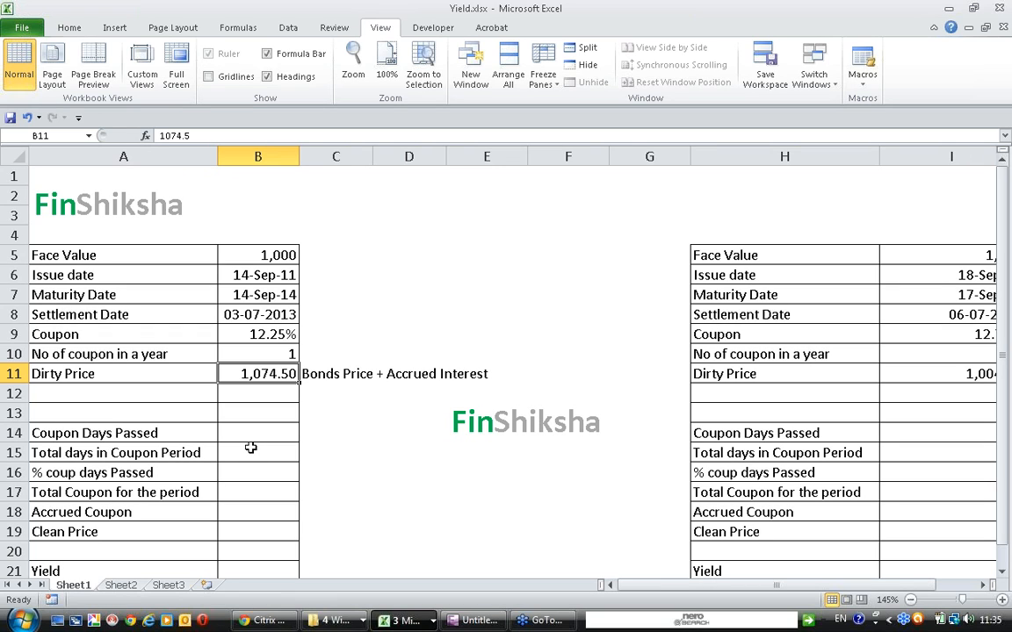
pyautogui.moveTo(379, 397)
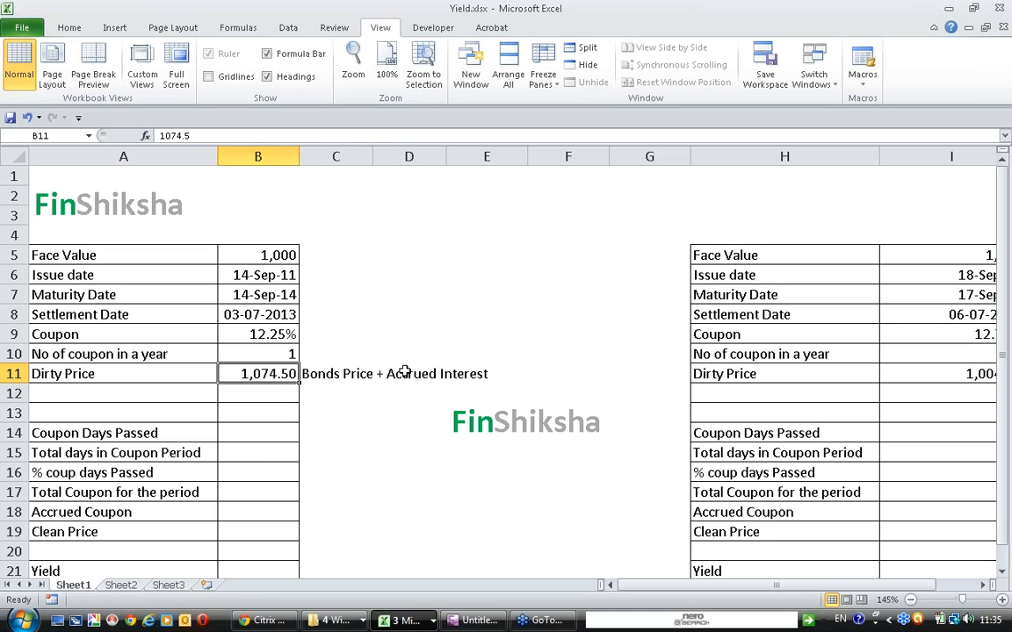
# Start a =coupdaybs( formula in B14 for Coupon Days Passed
pyautogui.click(256, 432)
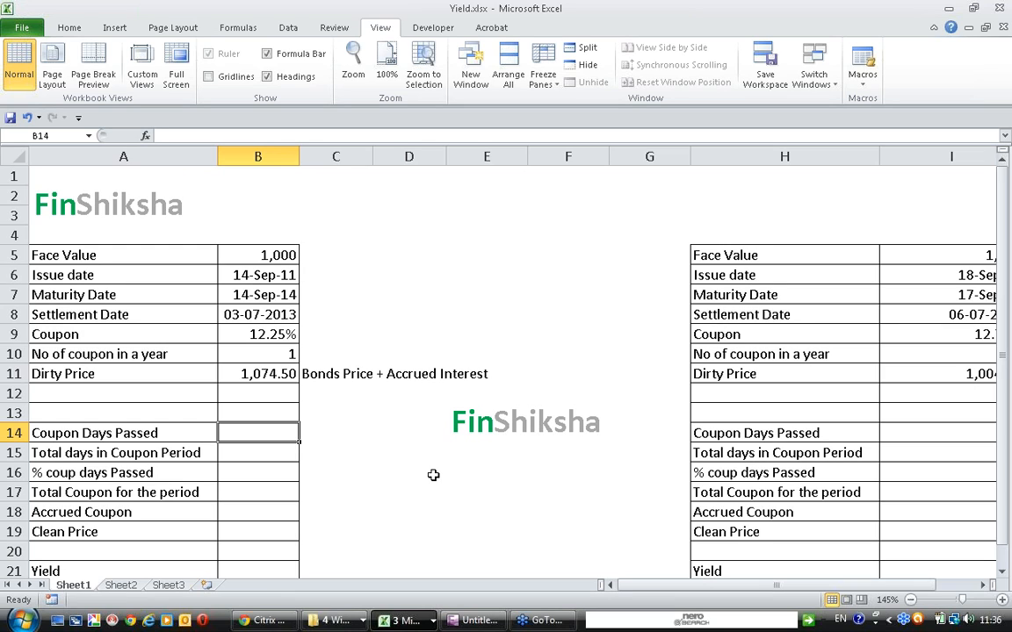
pyautogui.write('=')
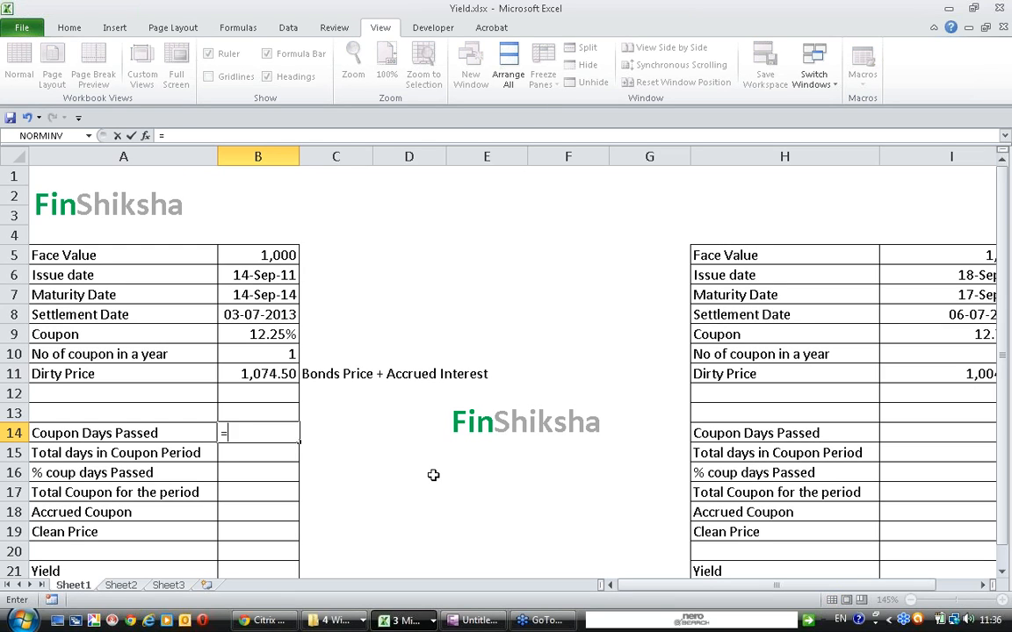
pyautogui.write('c')
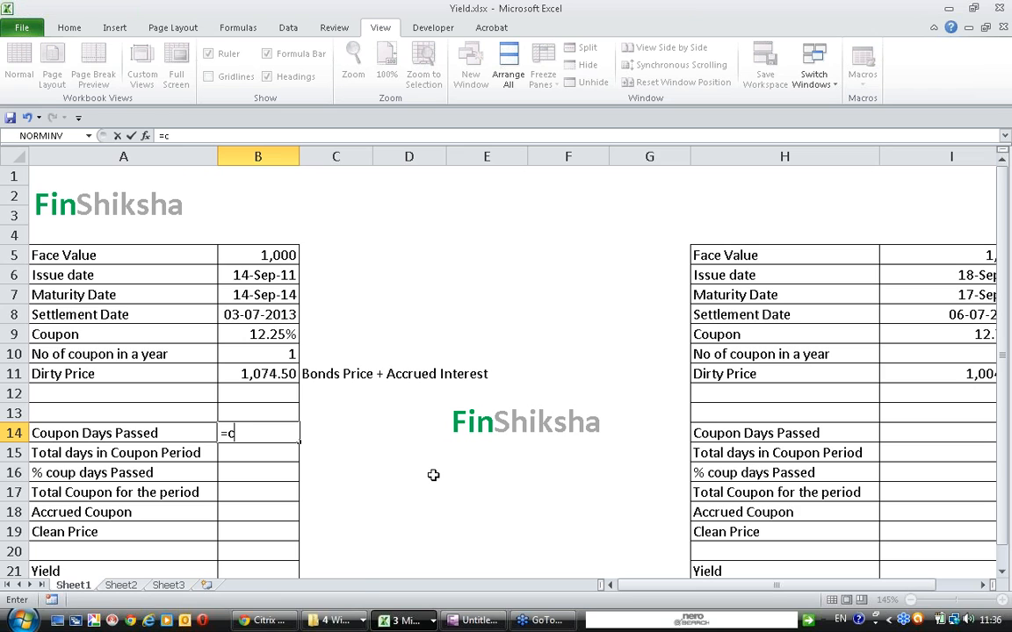
pyautogui.write('oupd')
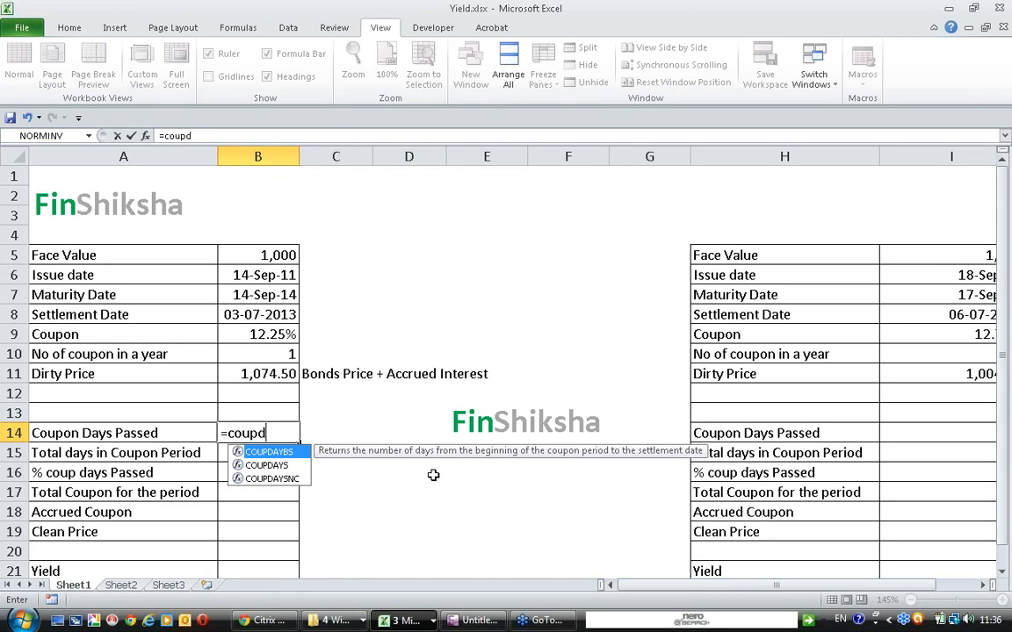
pyautogui.write('ayb')
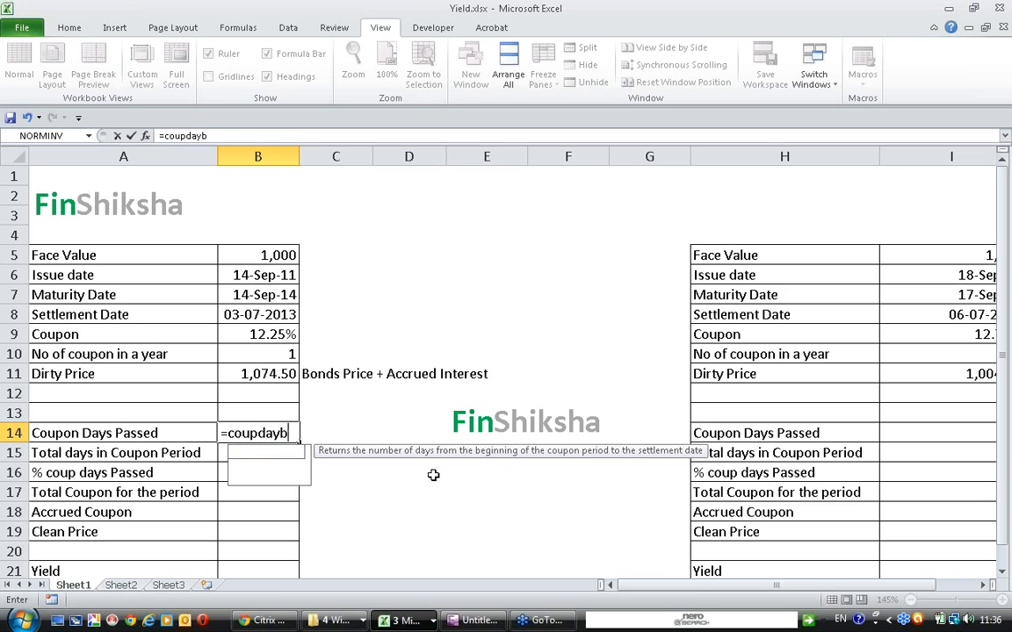
pyautogui.write('s(')
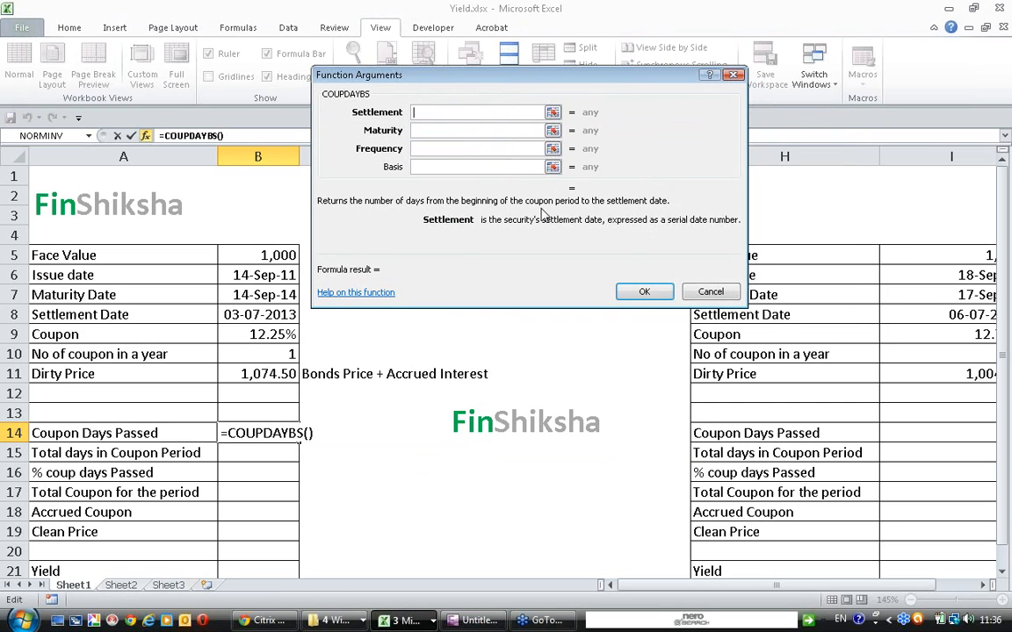
pyautogui.moveTo(665, 215)
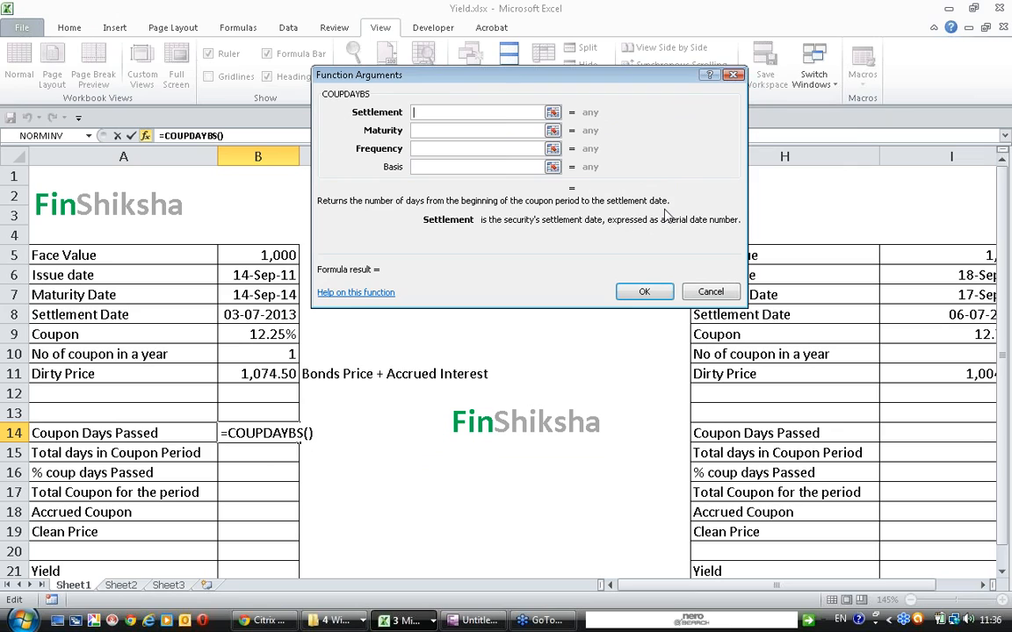
pyautogui.moveTo(668, 190)
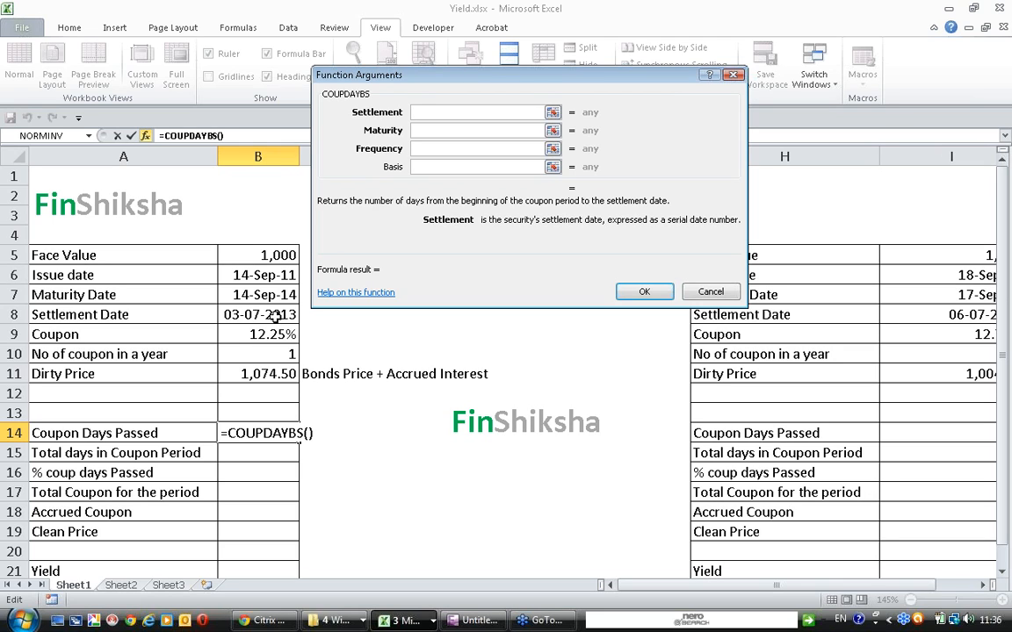
# Fill COUPDAYBS with settlement B8, maturity B7 and frequency B10, giving 292 coupon days passed
pyautogui.click(477, 112)
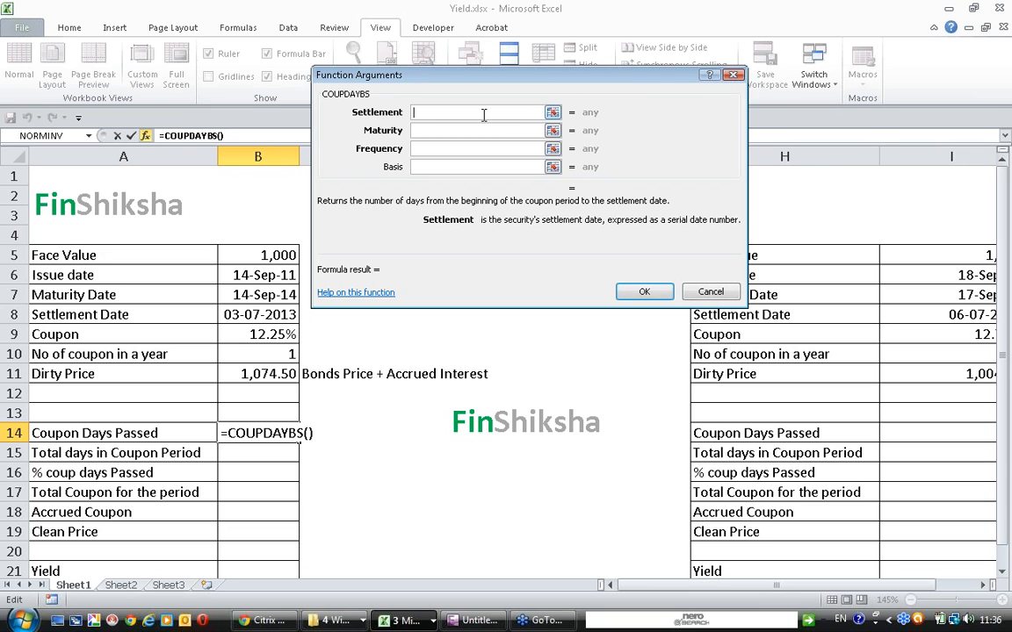
pyautogui.click(256, 315)
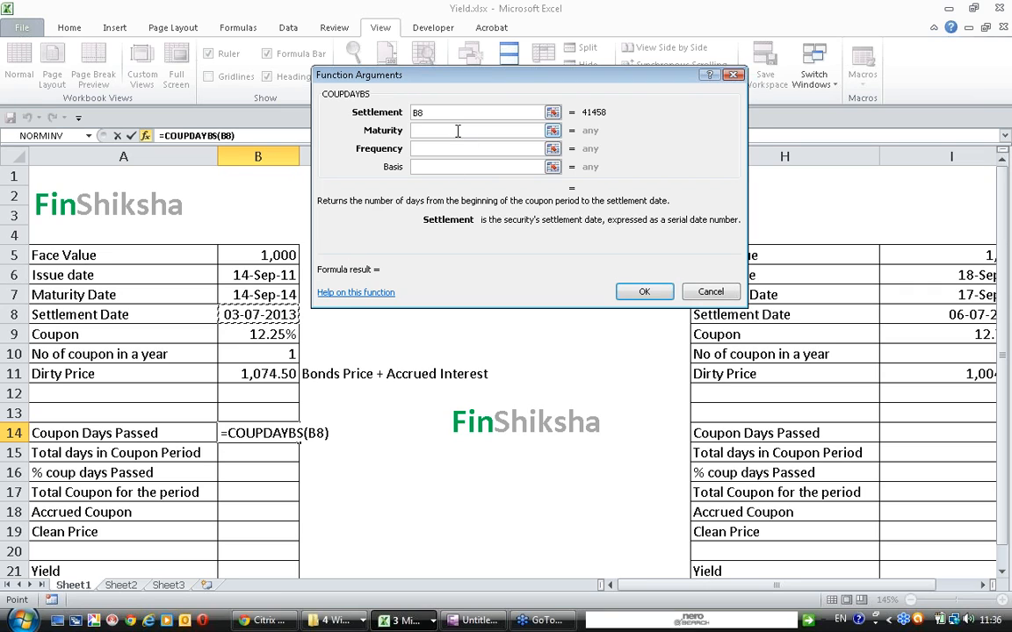
pyautogui.click(478, 130)
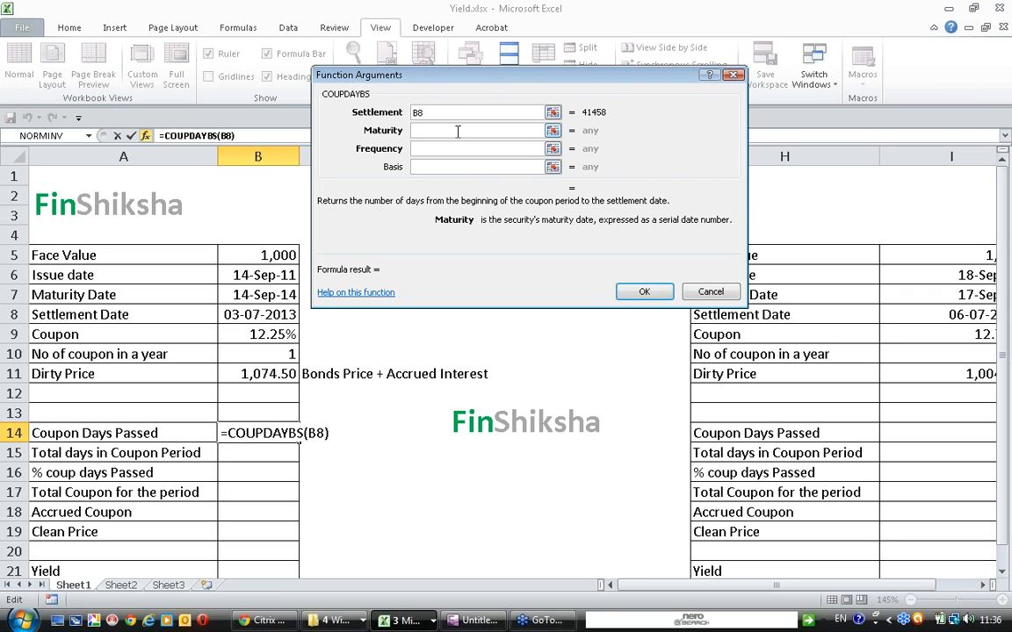
pyautogui.click(258, 295)
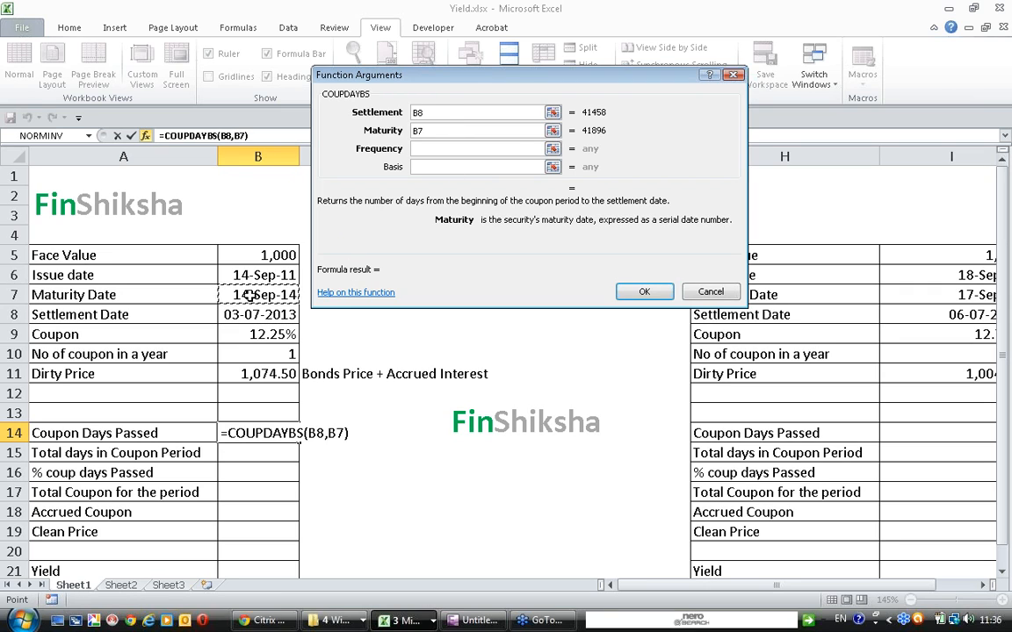
pyautogui.click(478, 148)
pyautogui.write('B10')
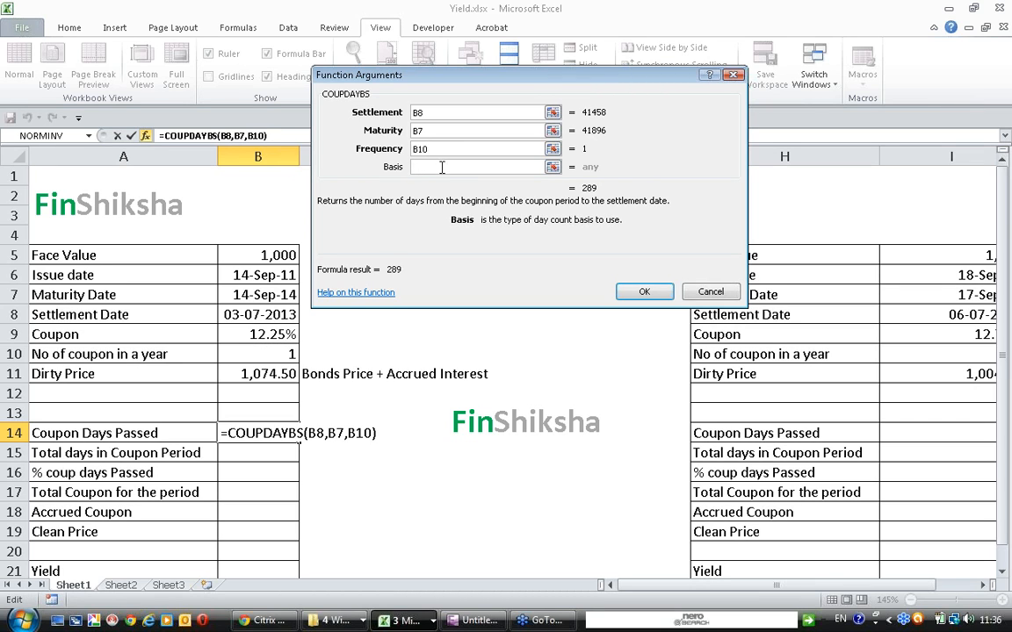
pyautogui.click(643, 291)
pyautogui.write('=')
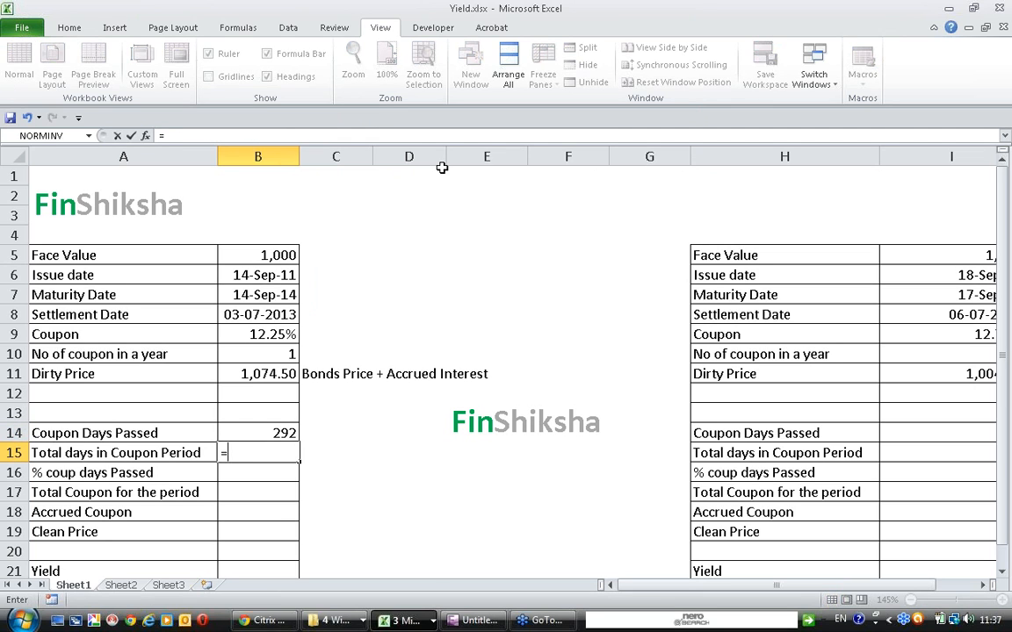
# Enter a COUPDAYS formula in B15 and bring up its Function Arguments helper
pyautogui.write('cou')
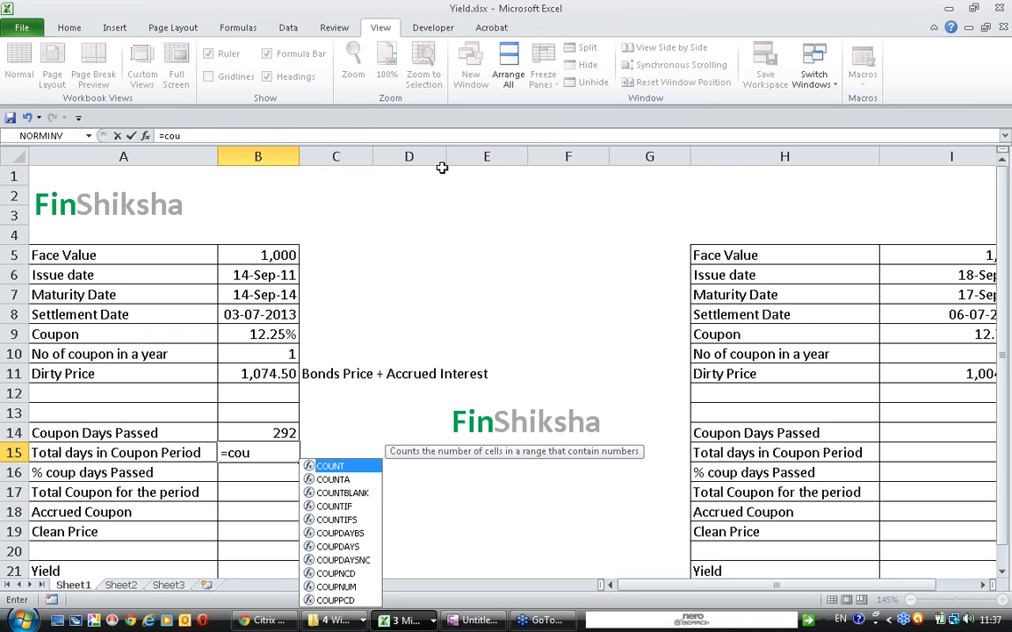
pyautogui.write('pd')
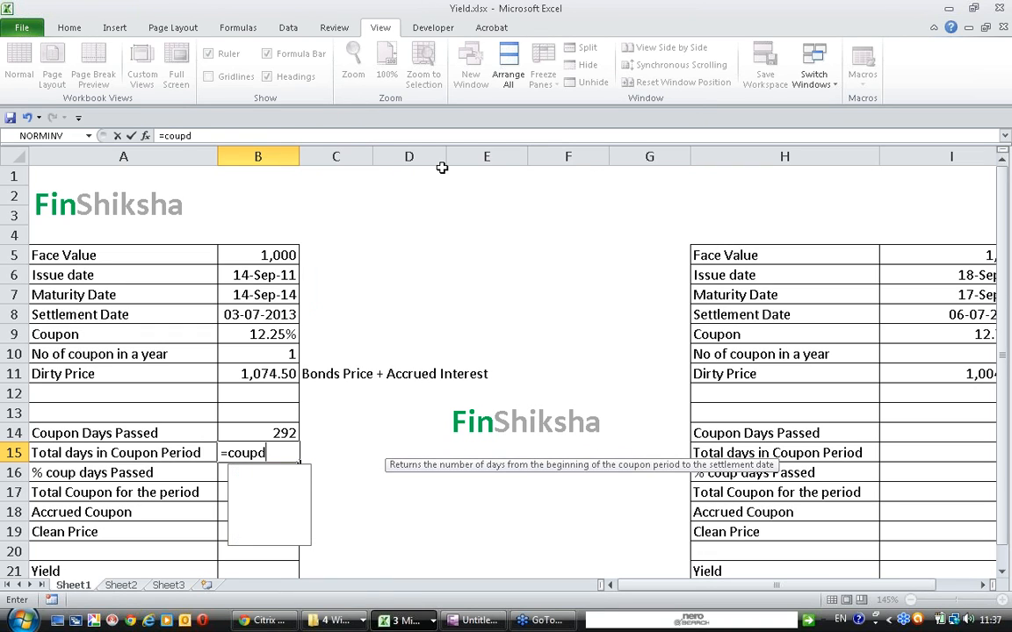
pyautogui.write('ays(')
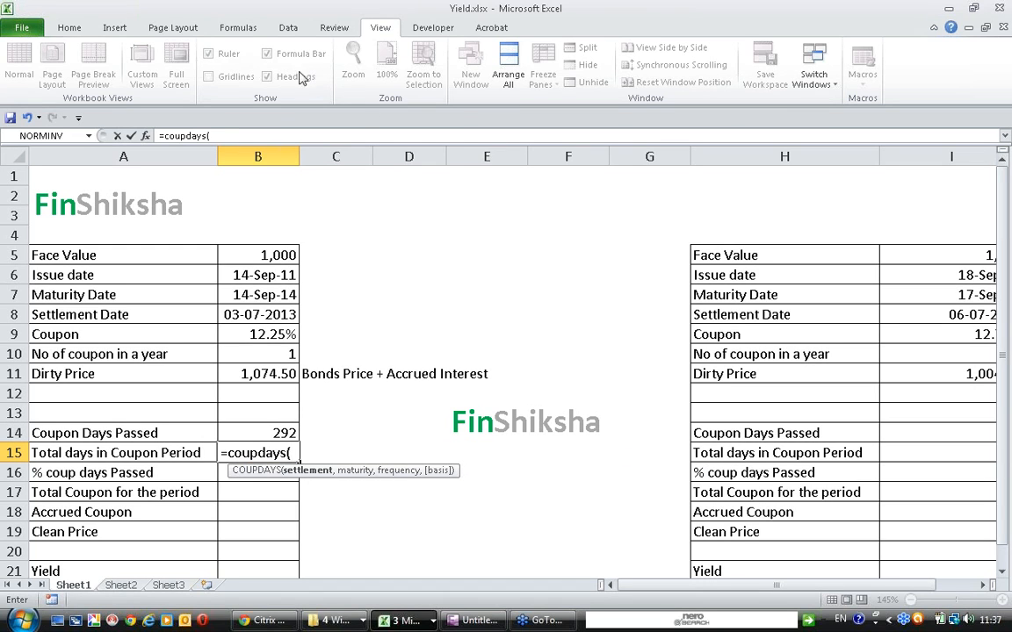
pyautogui.click(144, 135)
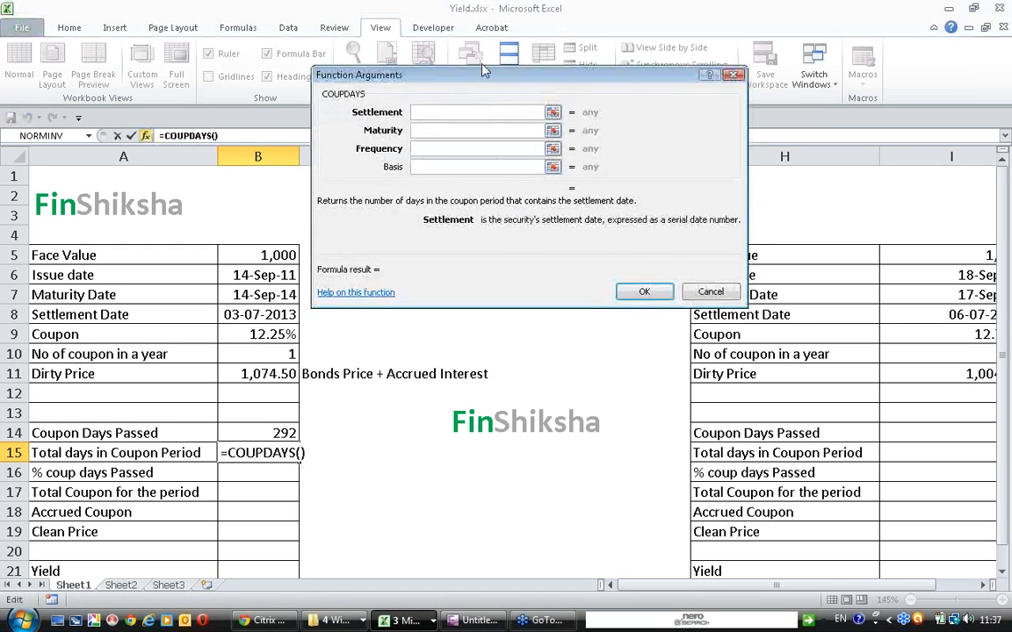
pyautogui.moveTo(484, 74); pyautogui.dragTo(606, 77)
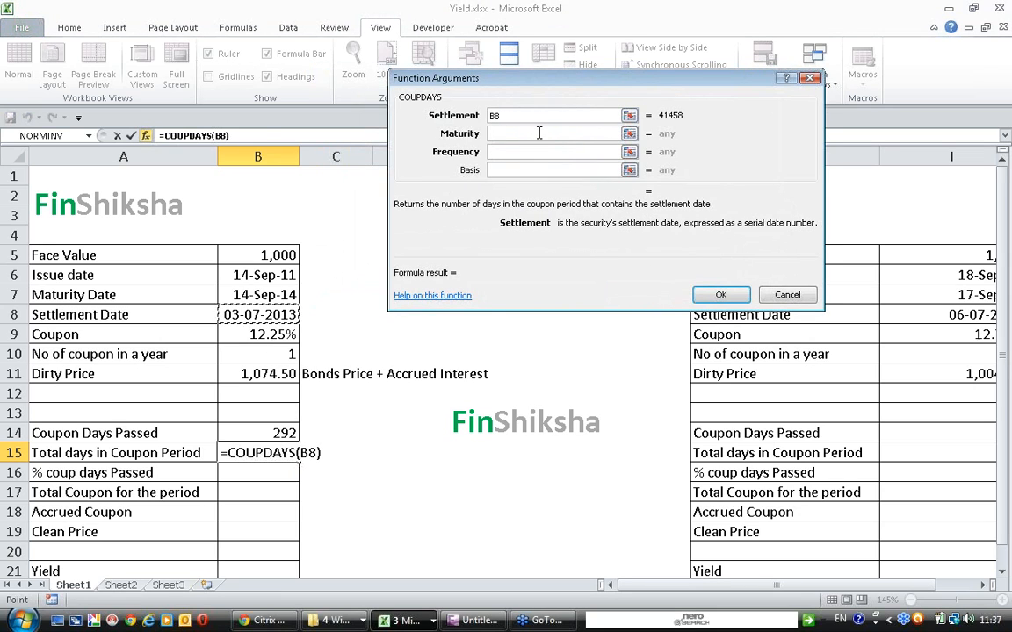
# Set maturity B7, frequency B10 and basis 1, confirming 365 total days in the coupon period
pyautogui.click(554, 134)
pyautogui.write('B7')
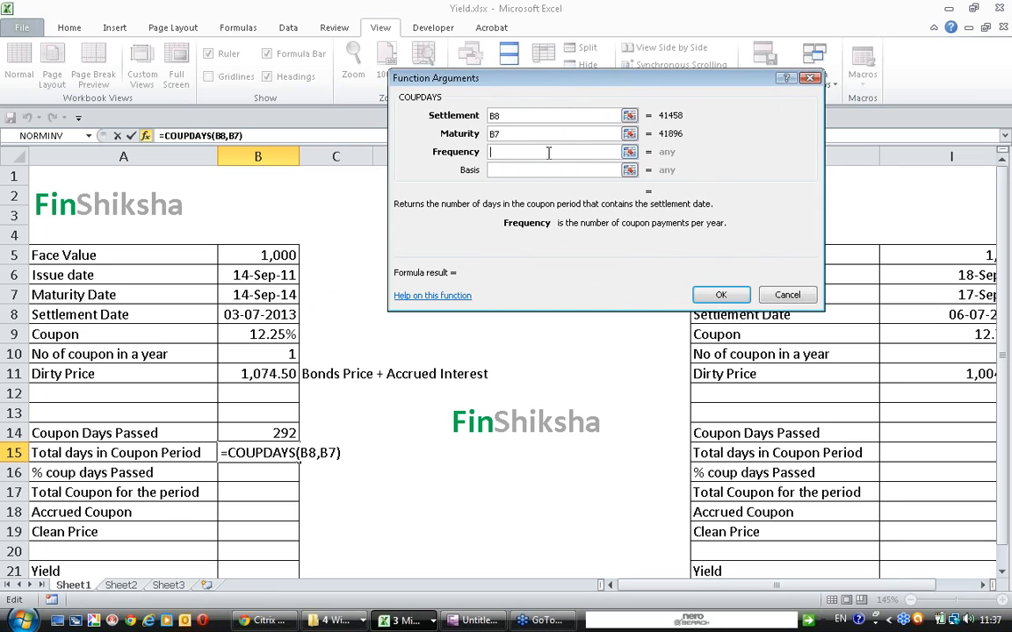
pyautogui.click(257, 355)
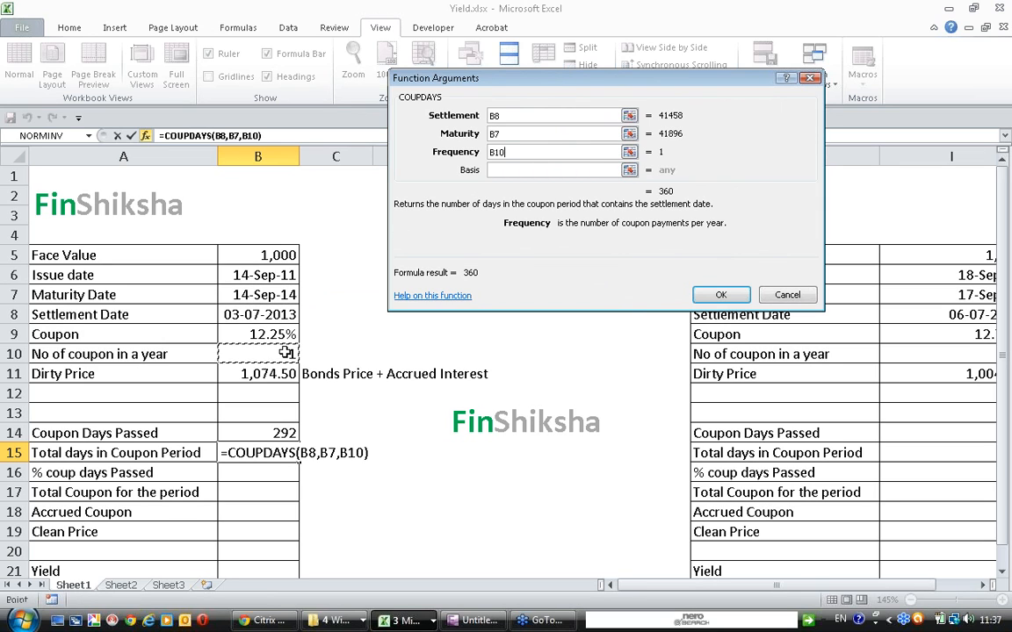
pyautogui.write('1')
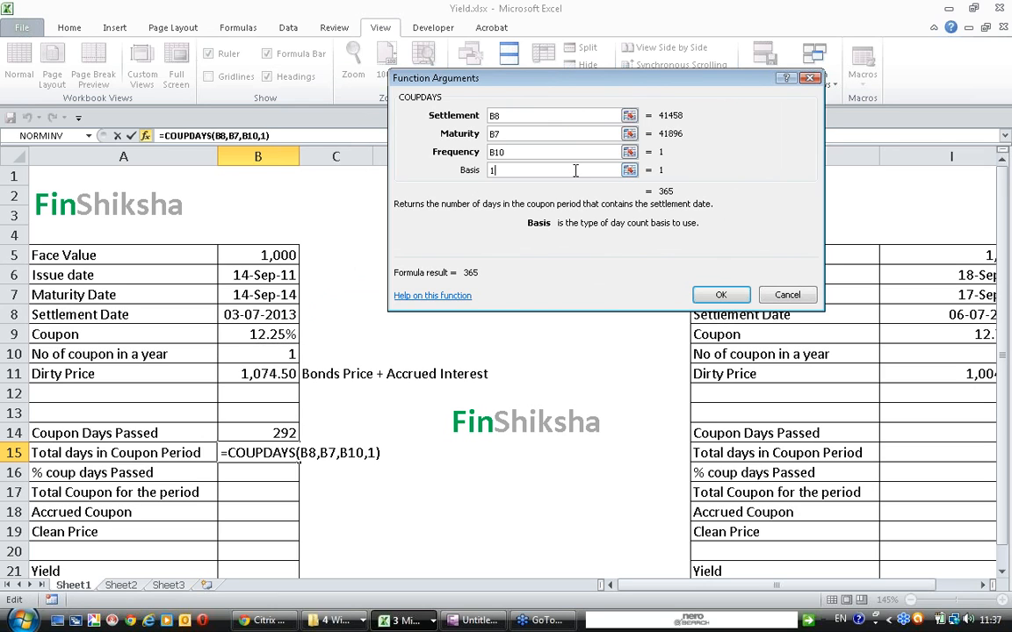
pyautogui.click(720, 295)
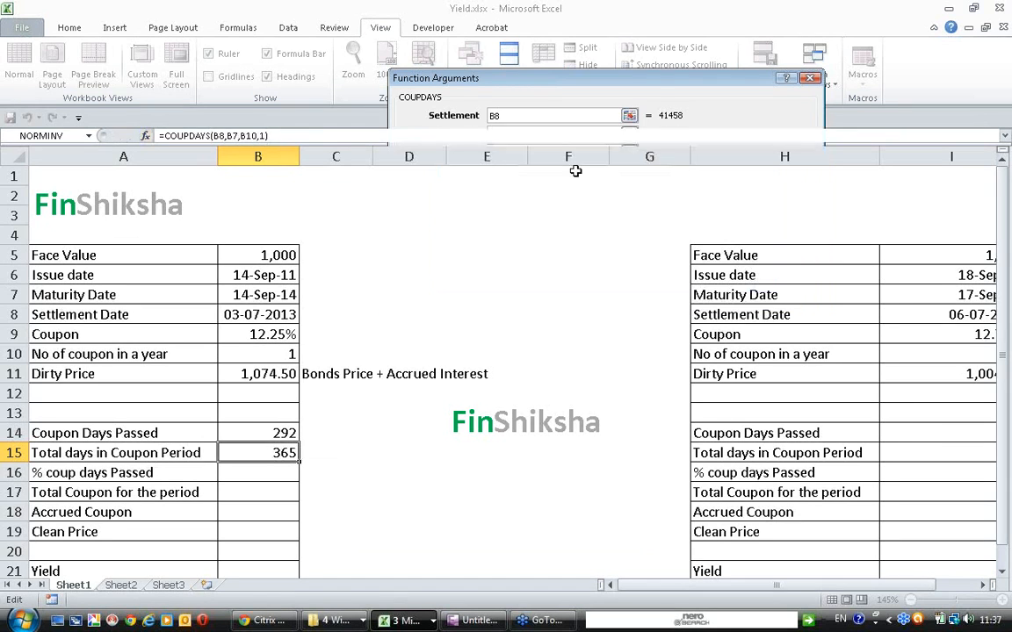
pyautogui.click(810, 77)
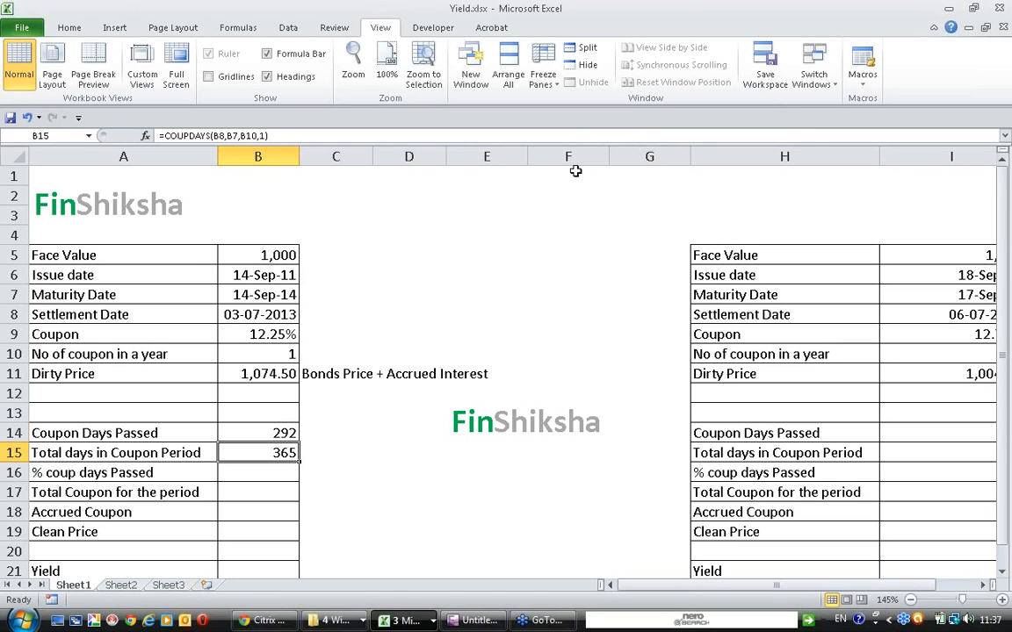
pyautogui.click(256, 432)
pyautogui.write('=')
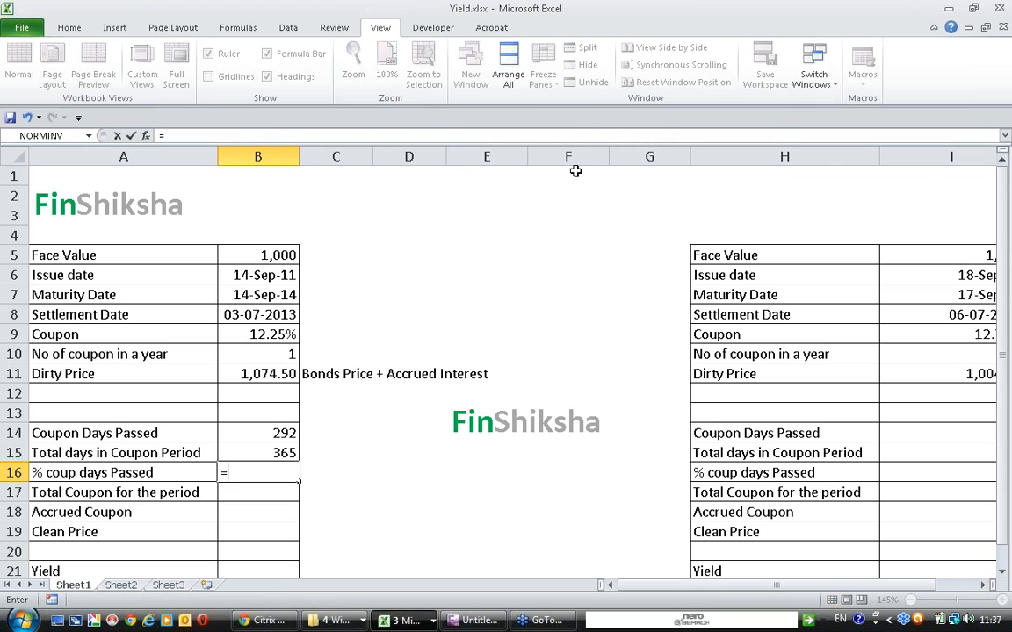
# Compute % coupon days passed in B16 as =B14/B15, giving 80%
pyautogui.click(256, 432)
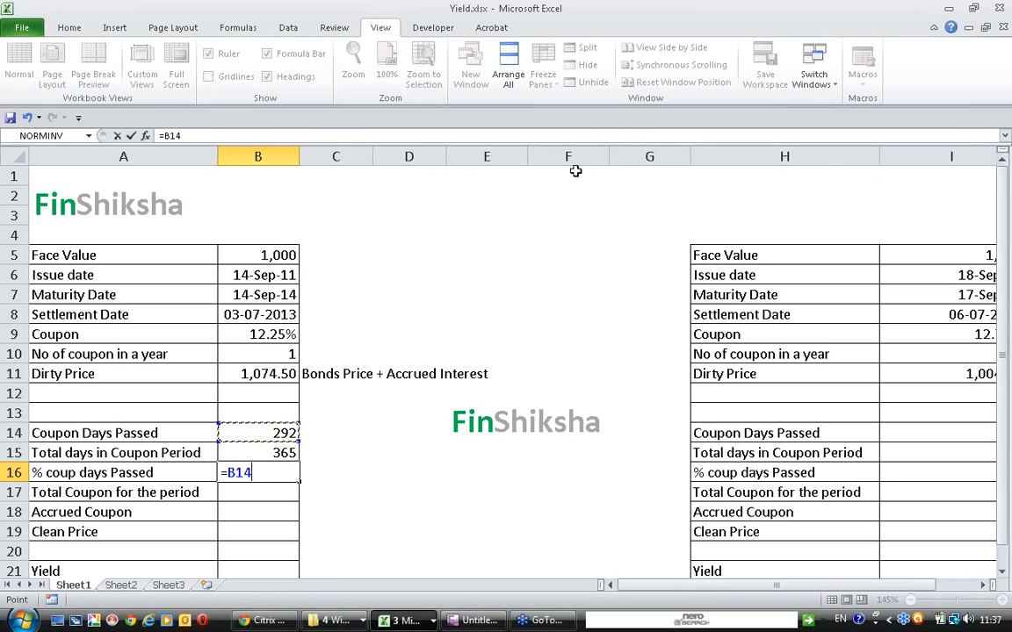
pyautogui.write('/B15')
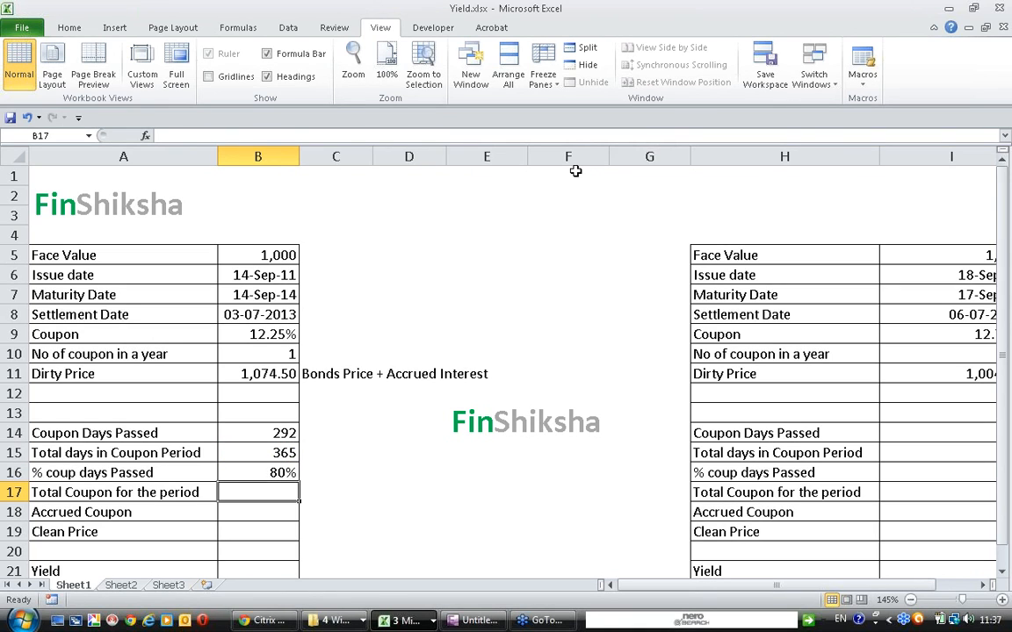
pyautogui.write('=')
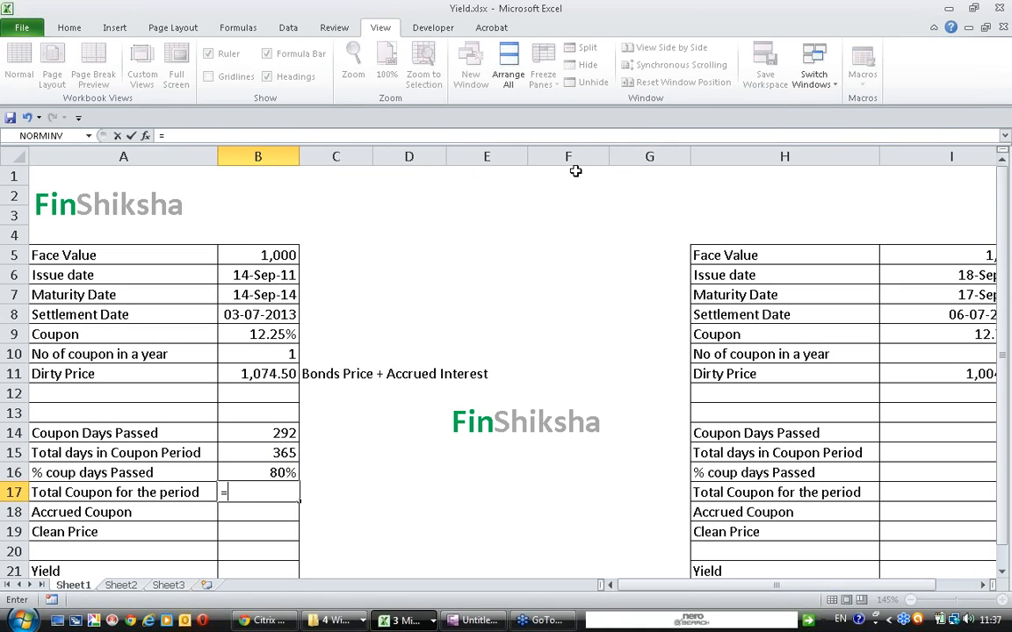
pyautogui.click(257, 274)
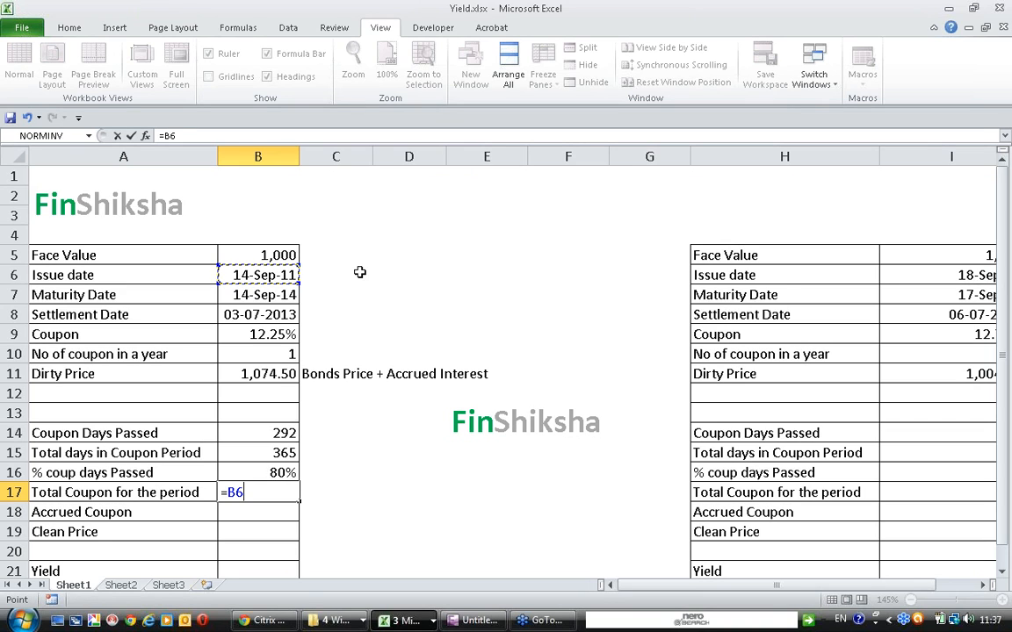
# Compute total coupon in B17 as face value times coupon rate over coupons per year (122.5), then reference B17 for accrued coupon
pyautogui.click(257, 255)
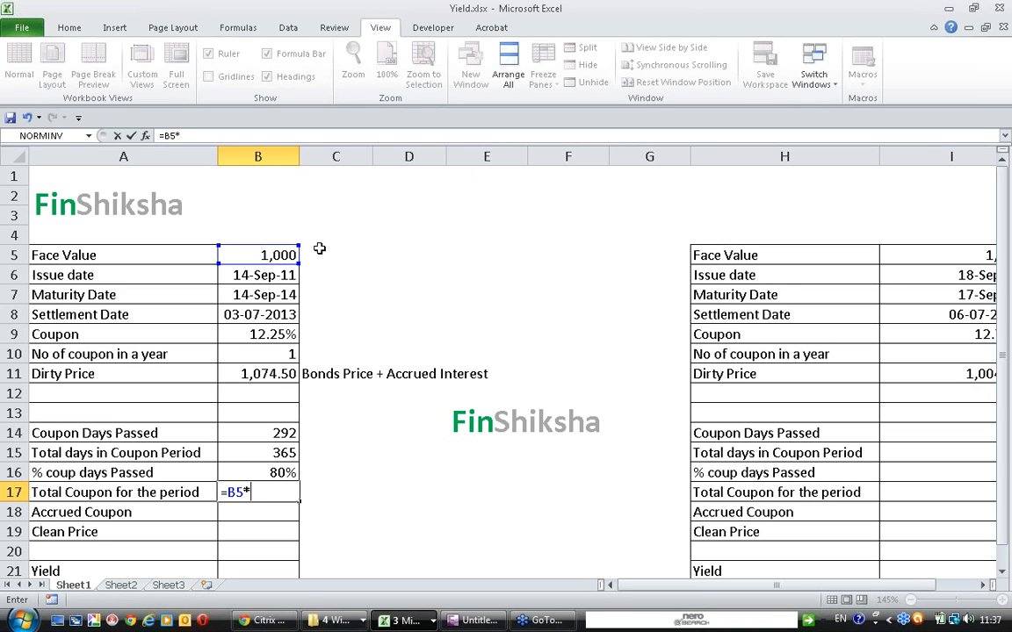
pyautogui.click(256, 333)
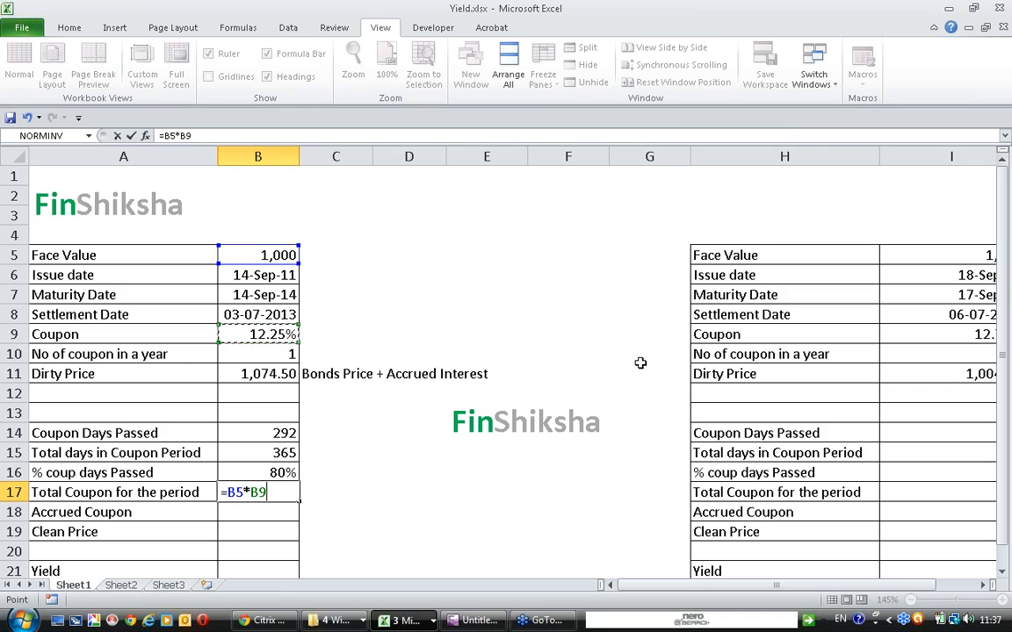
pyautogui.write('/')
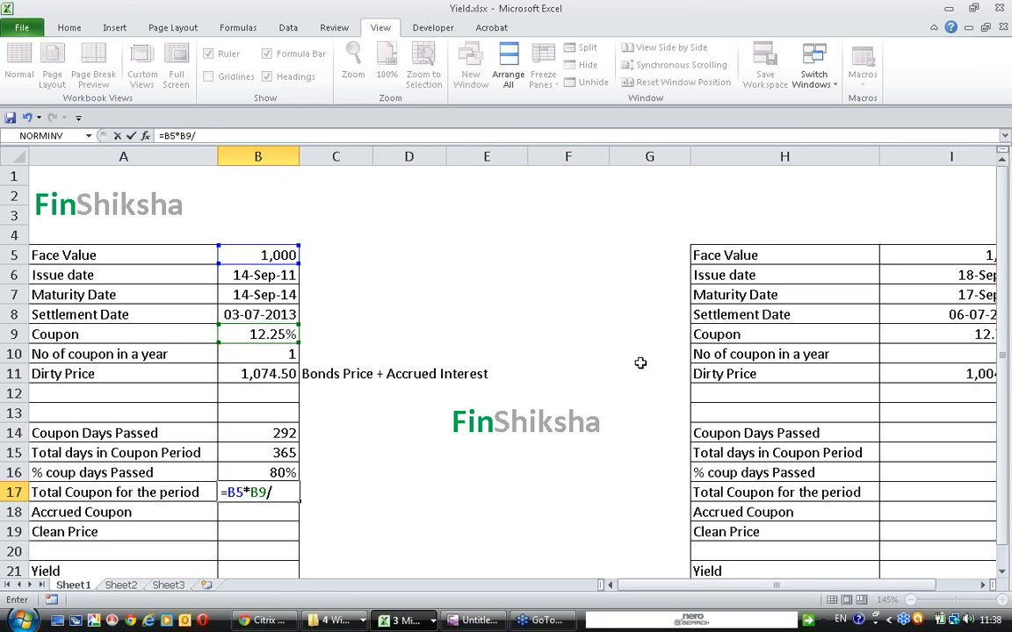
pyautogui.click(256, 355)
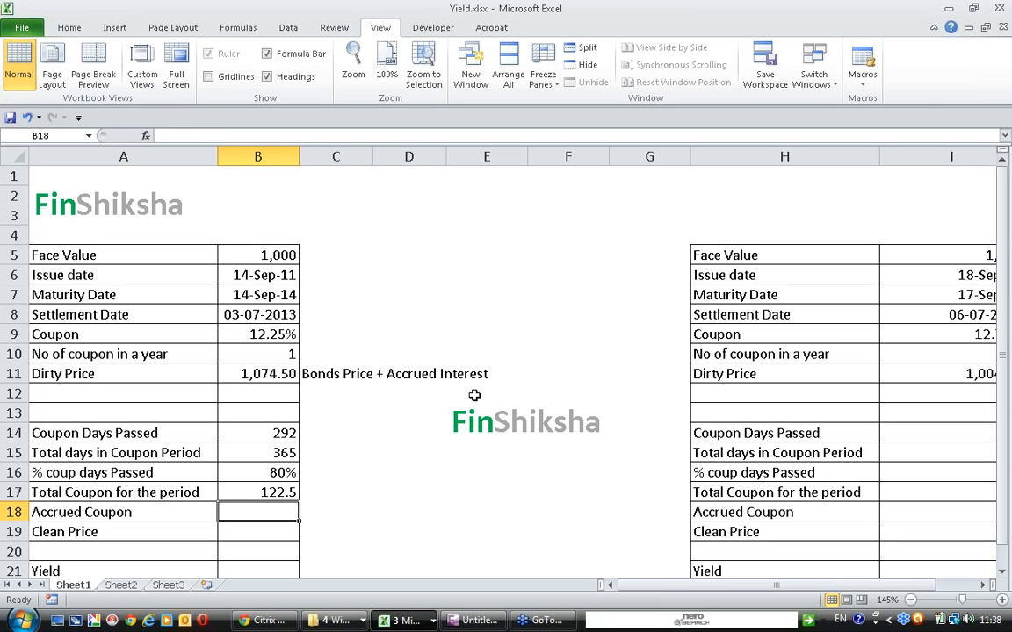
pyautogui.write('=B17')
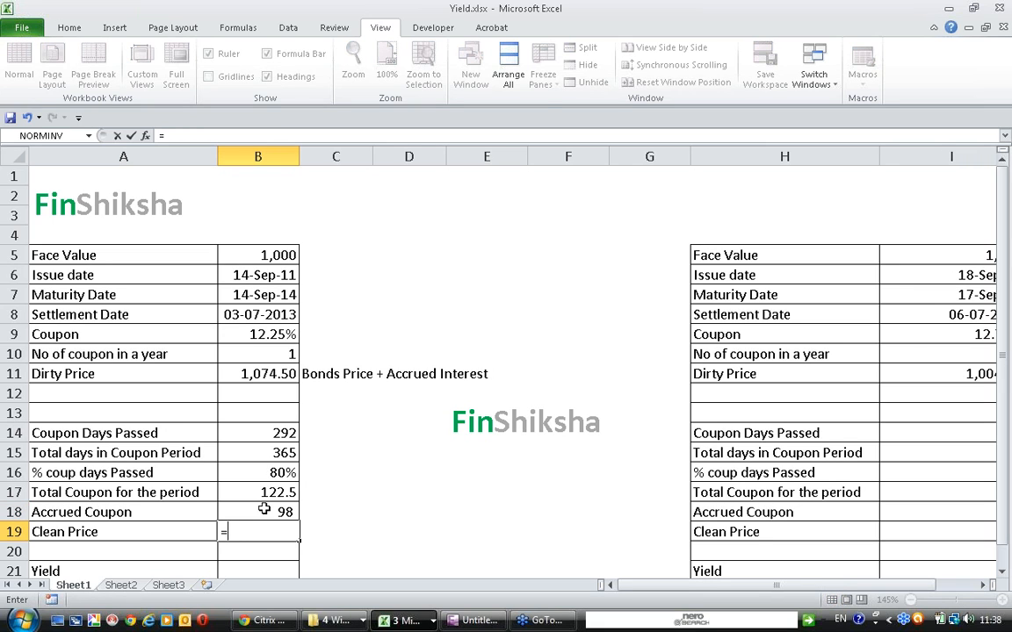
# Compute clean price as dirty price minus accrued coupon (977), then move to the Yield row
pyautogui.click(257, 373)
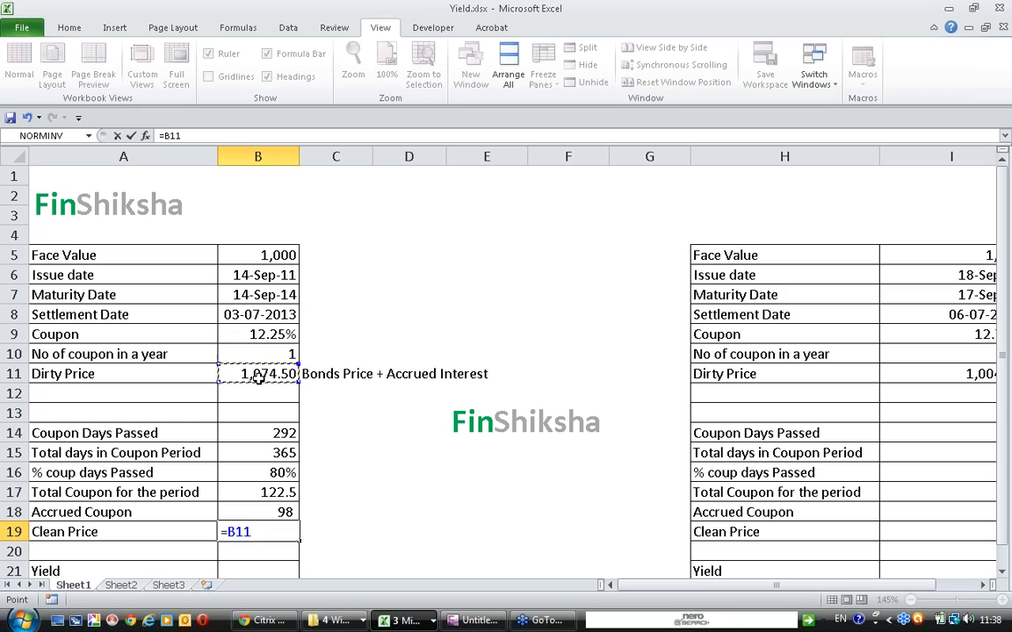
pyautogui.write('-B18')
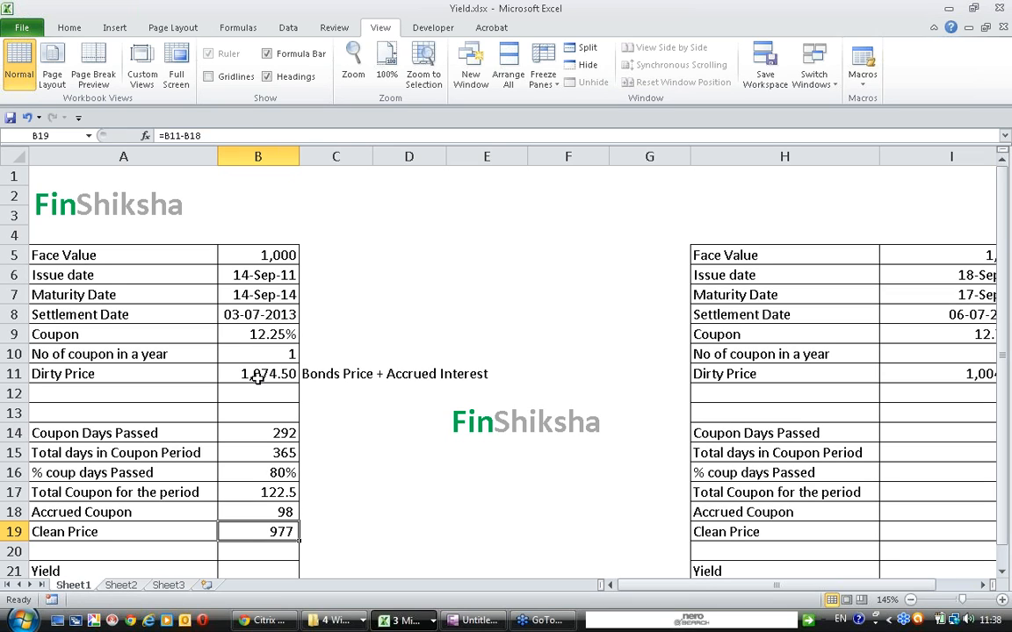
pyautogui.scroll(-3)
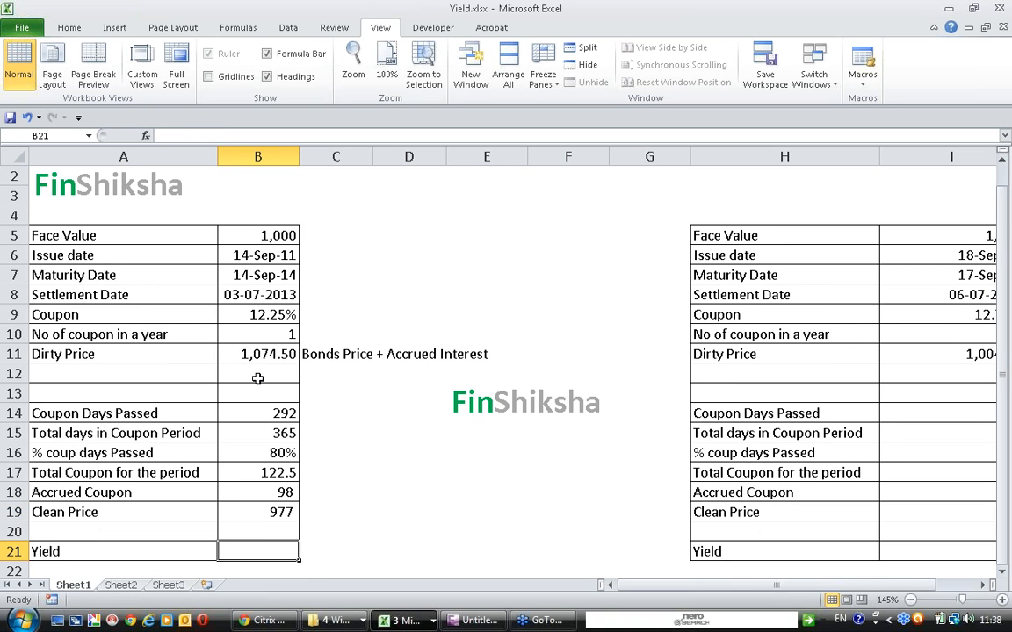
pyautogui.click(123, 513)
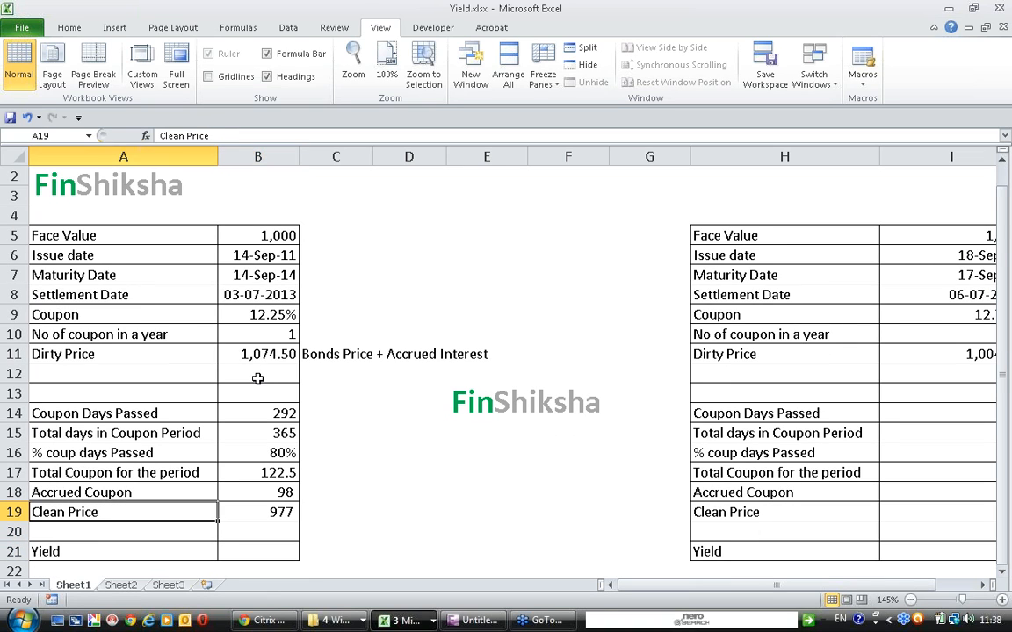
pyautogui.click(257, 551)
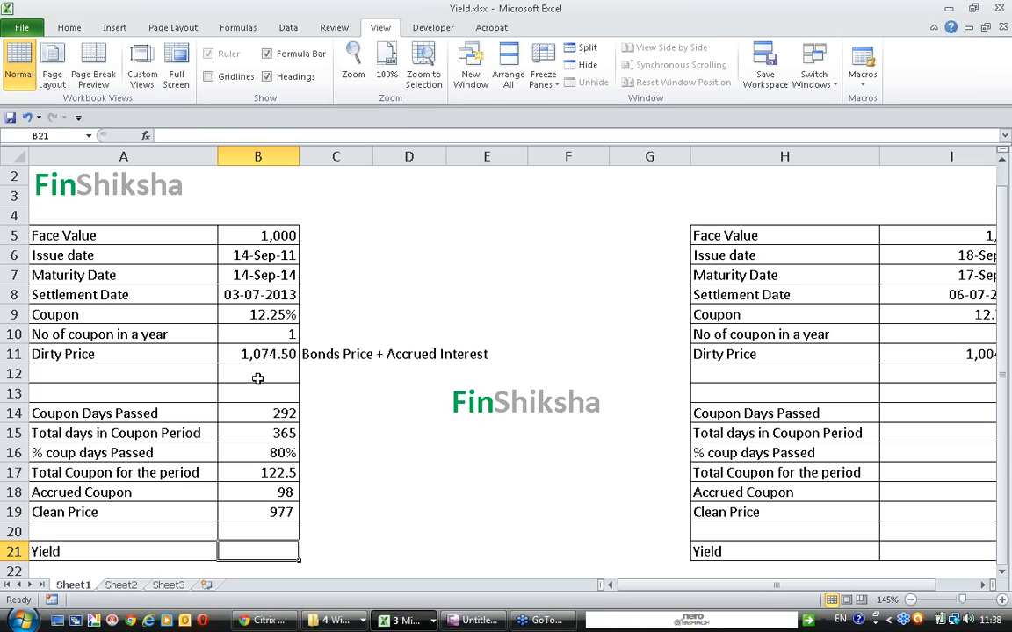
# Start a YIELD formula in B21 with coupon rate B9 as rate and clean price B19/10 as price
pyautogui.write('=yield(')
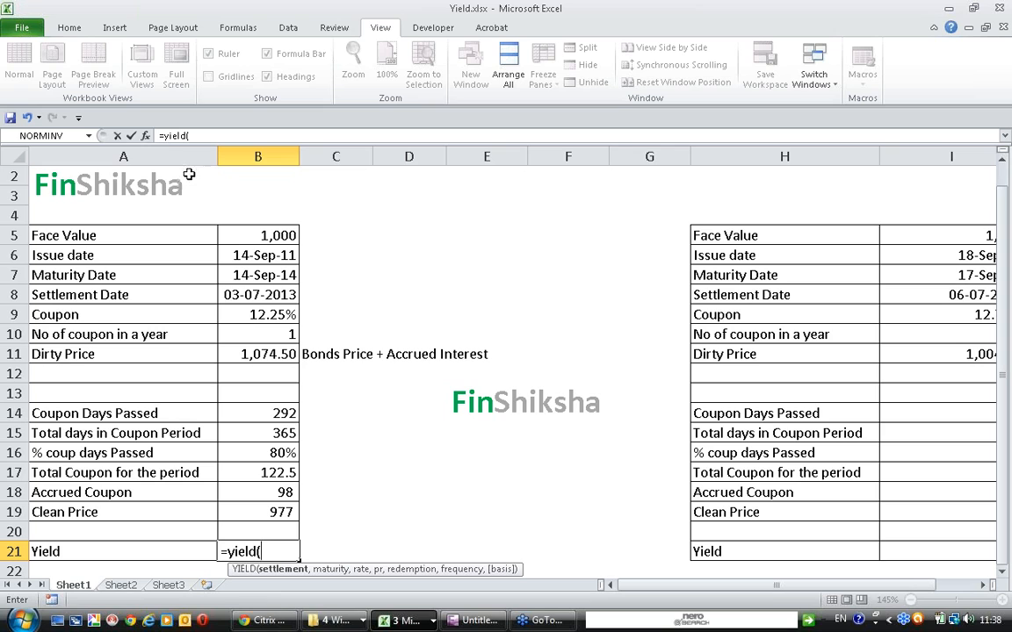
pyautogui.click(148, 136)
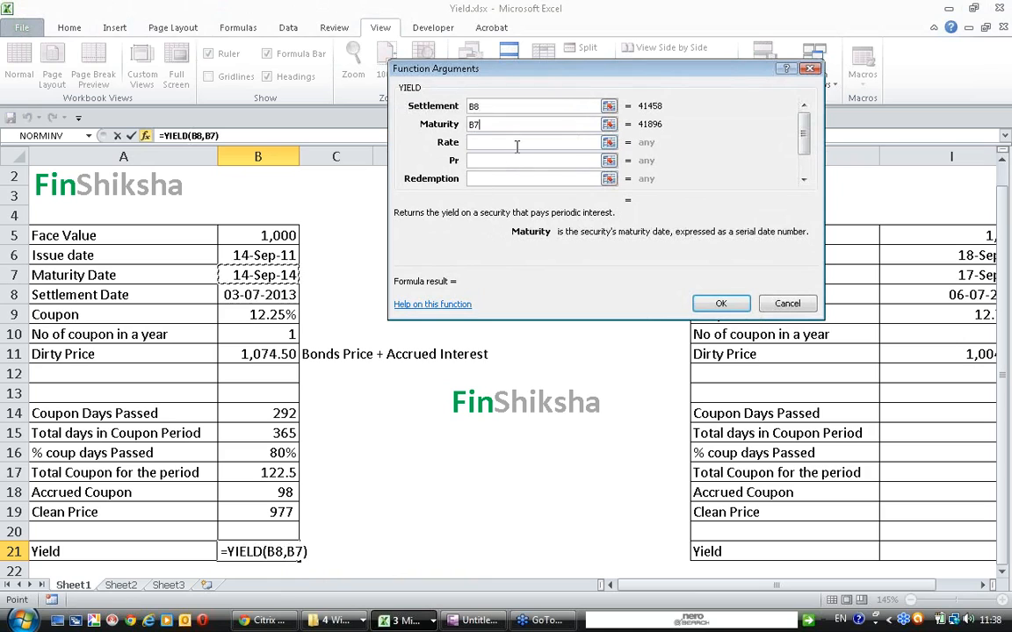
pyautogui.click(531, 141)
pyautogui.write('B9')
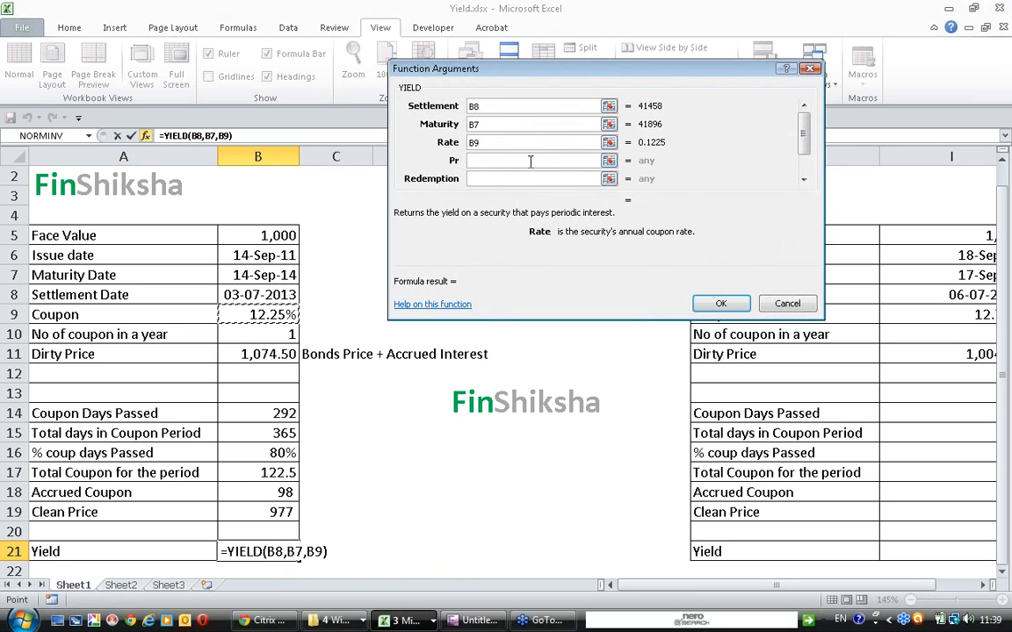
pyautogui.click(530, 160)
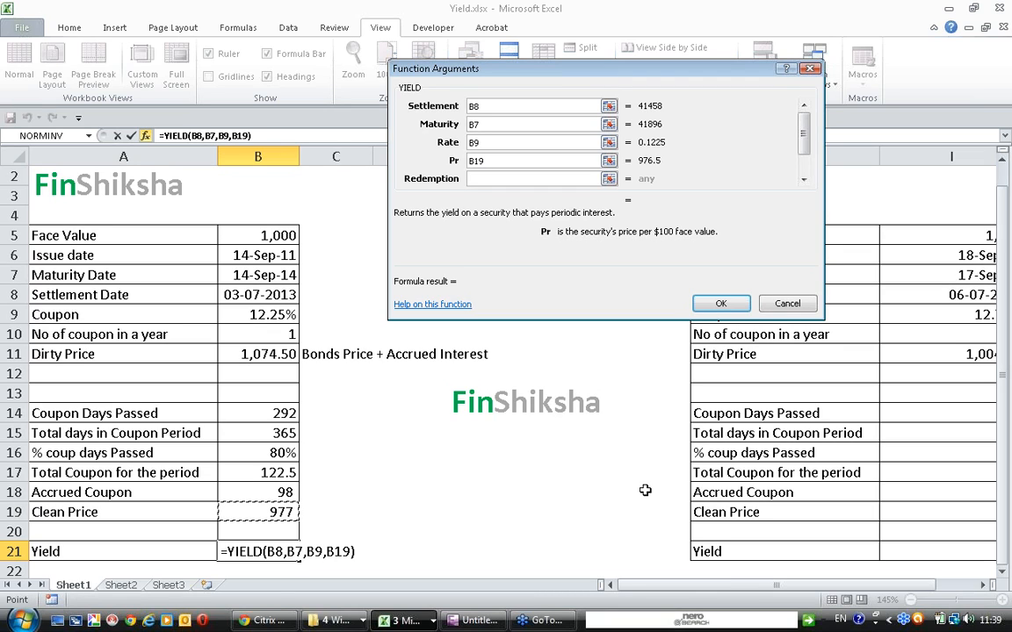
pyautogui.write('/10')
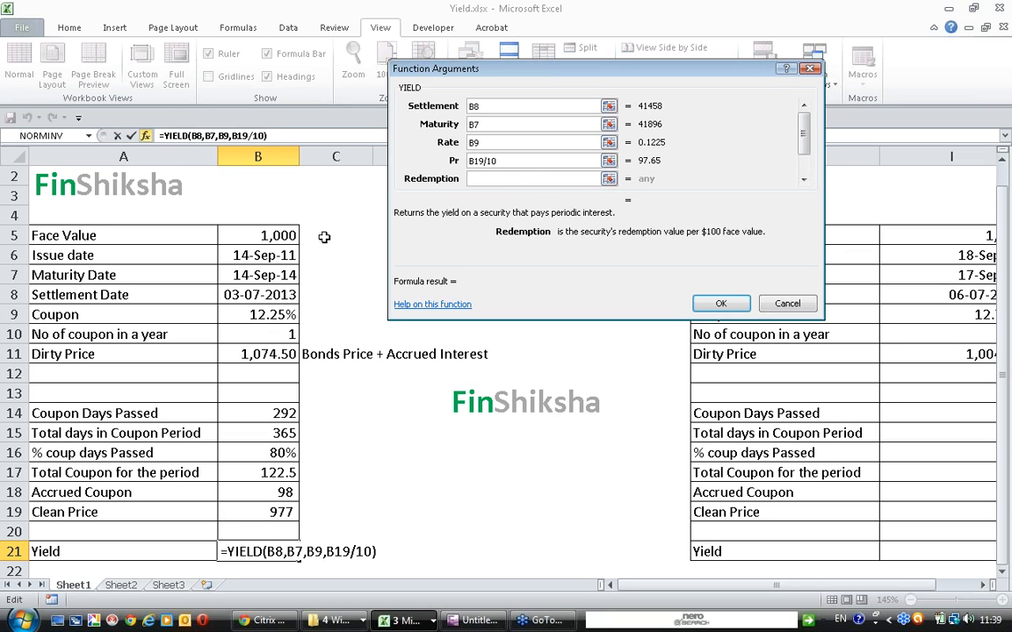
# Set redemption B5/10, basis 1 and confirm, giving a 14.39% yield
pyautogui.click(279, 235)
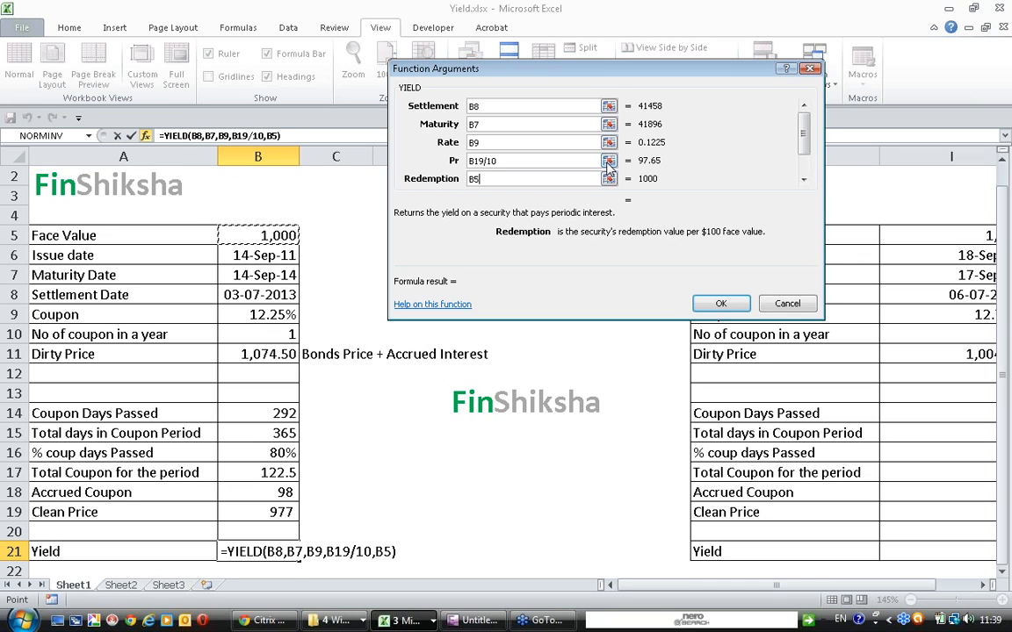
pyautogui.write('/10')
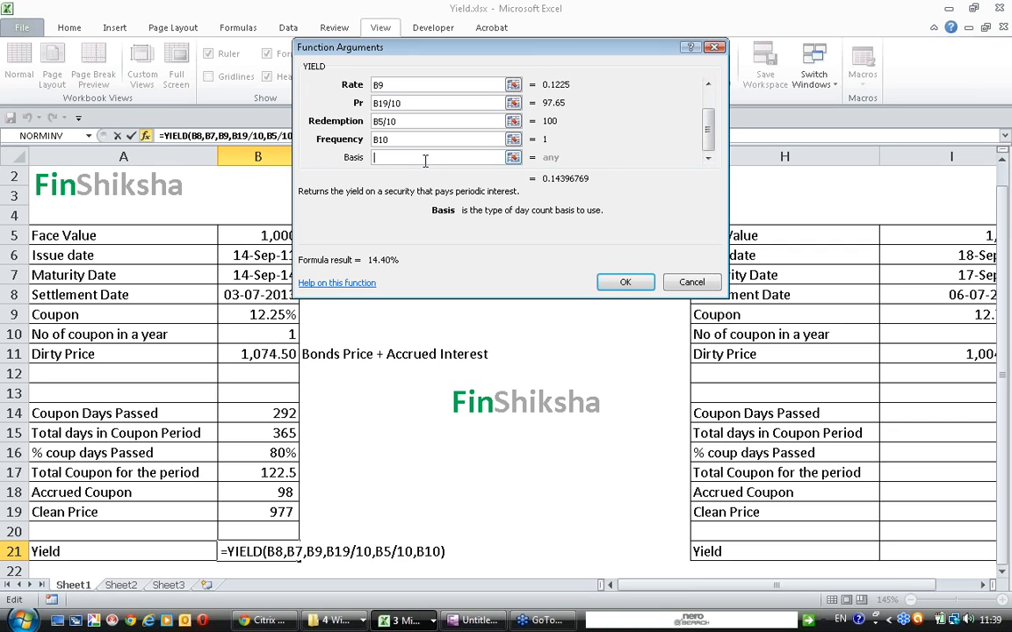
pyautogui.write('1')
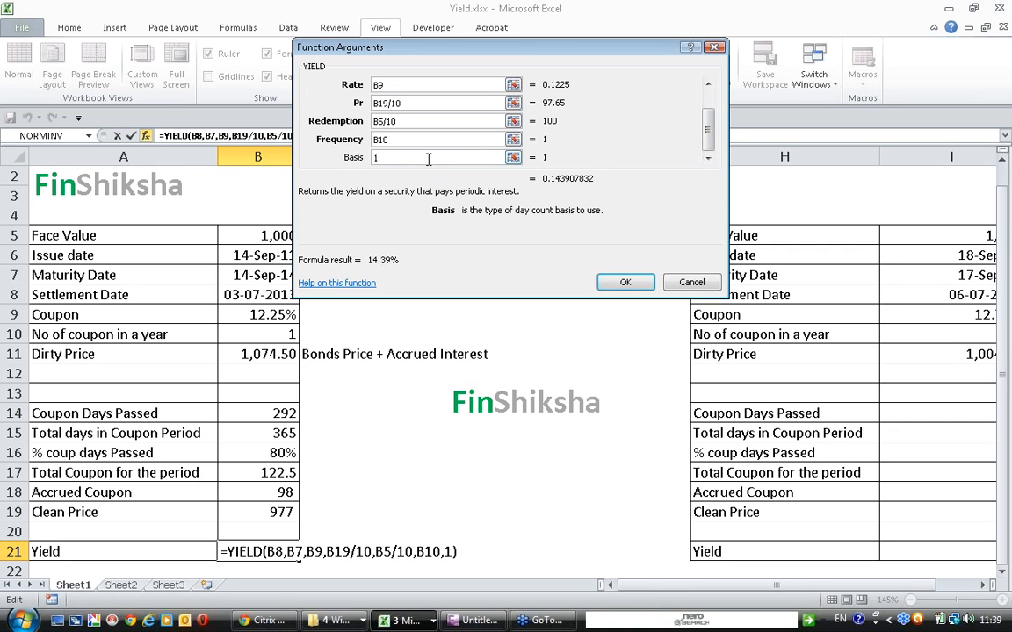
pyautogui.click(625, 281)
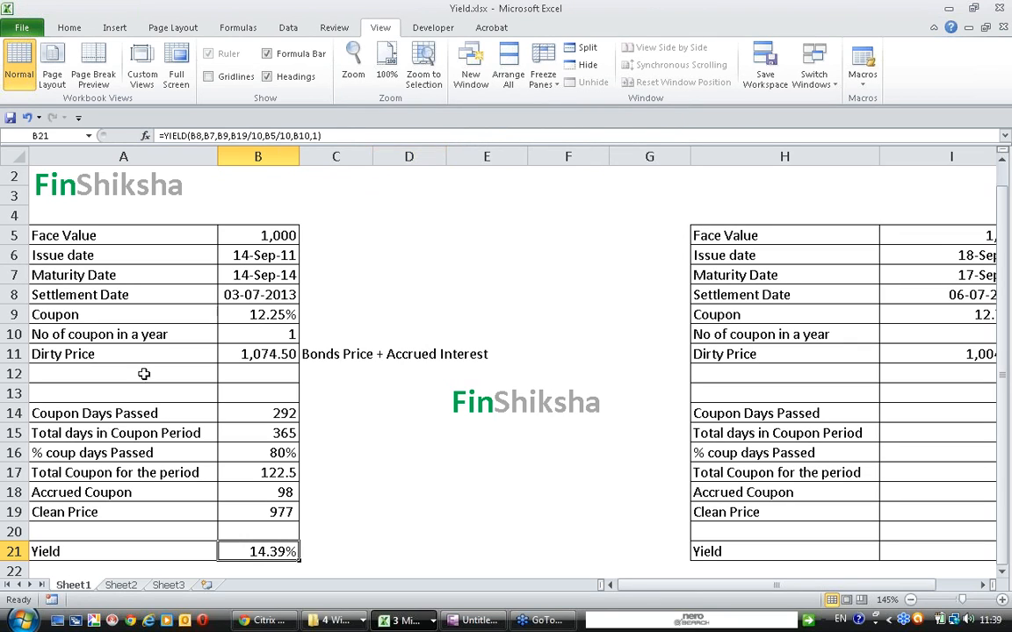
pyautogui.moveTo(794, 123)
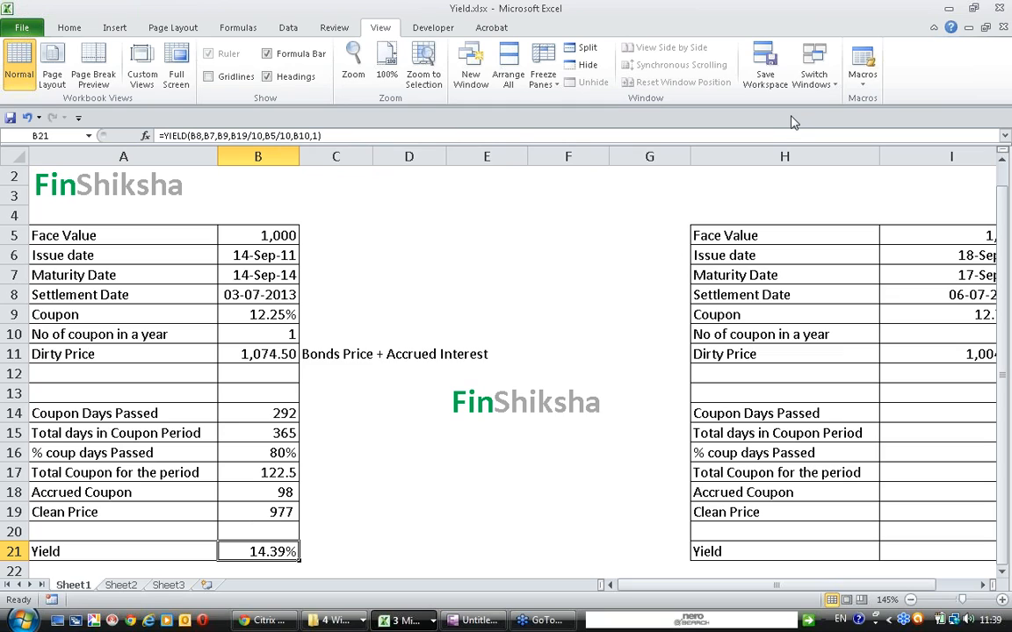